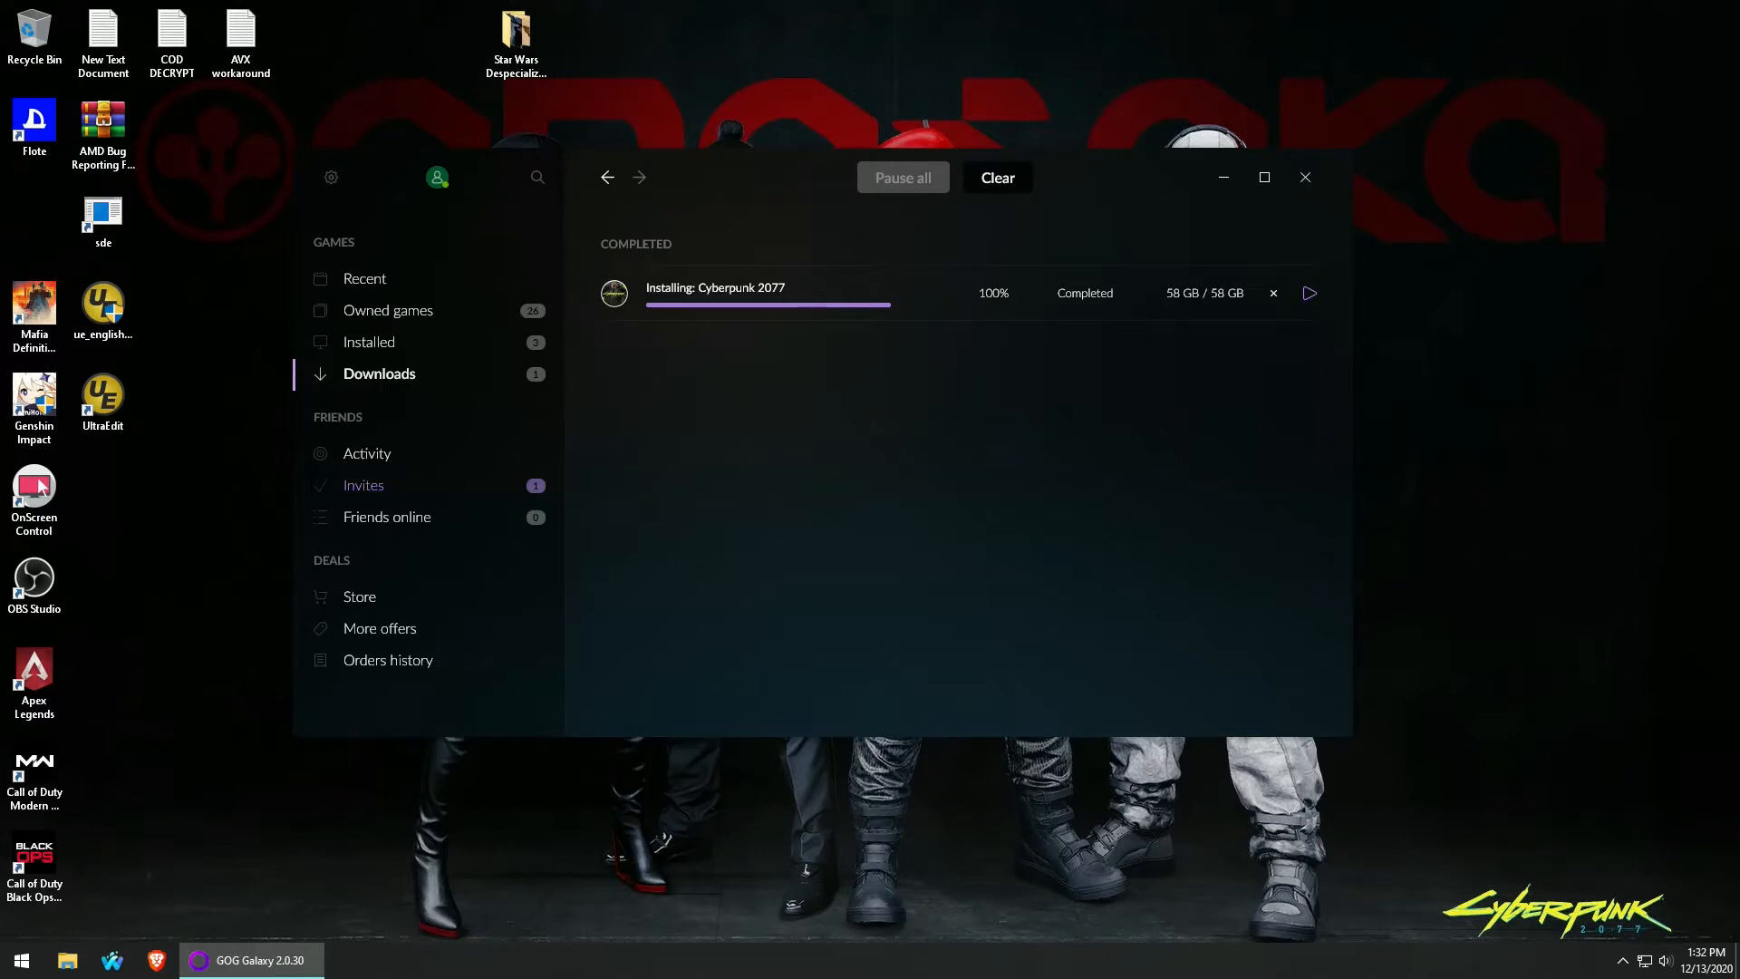
Open the Cyberpunk 2077 game page from its completed entry in Downloads.
{"action": "left_click", "coordinate": [997, 178]}
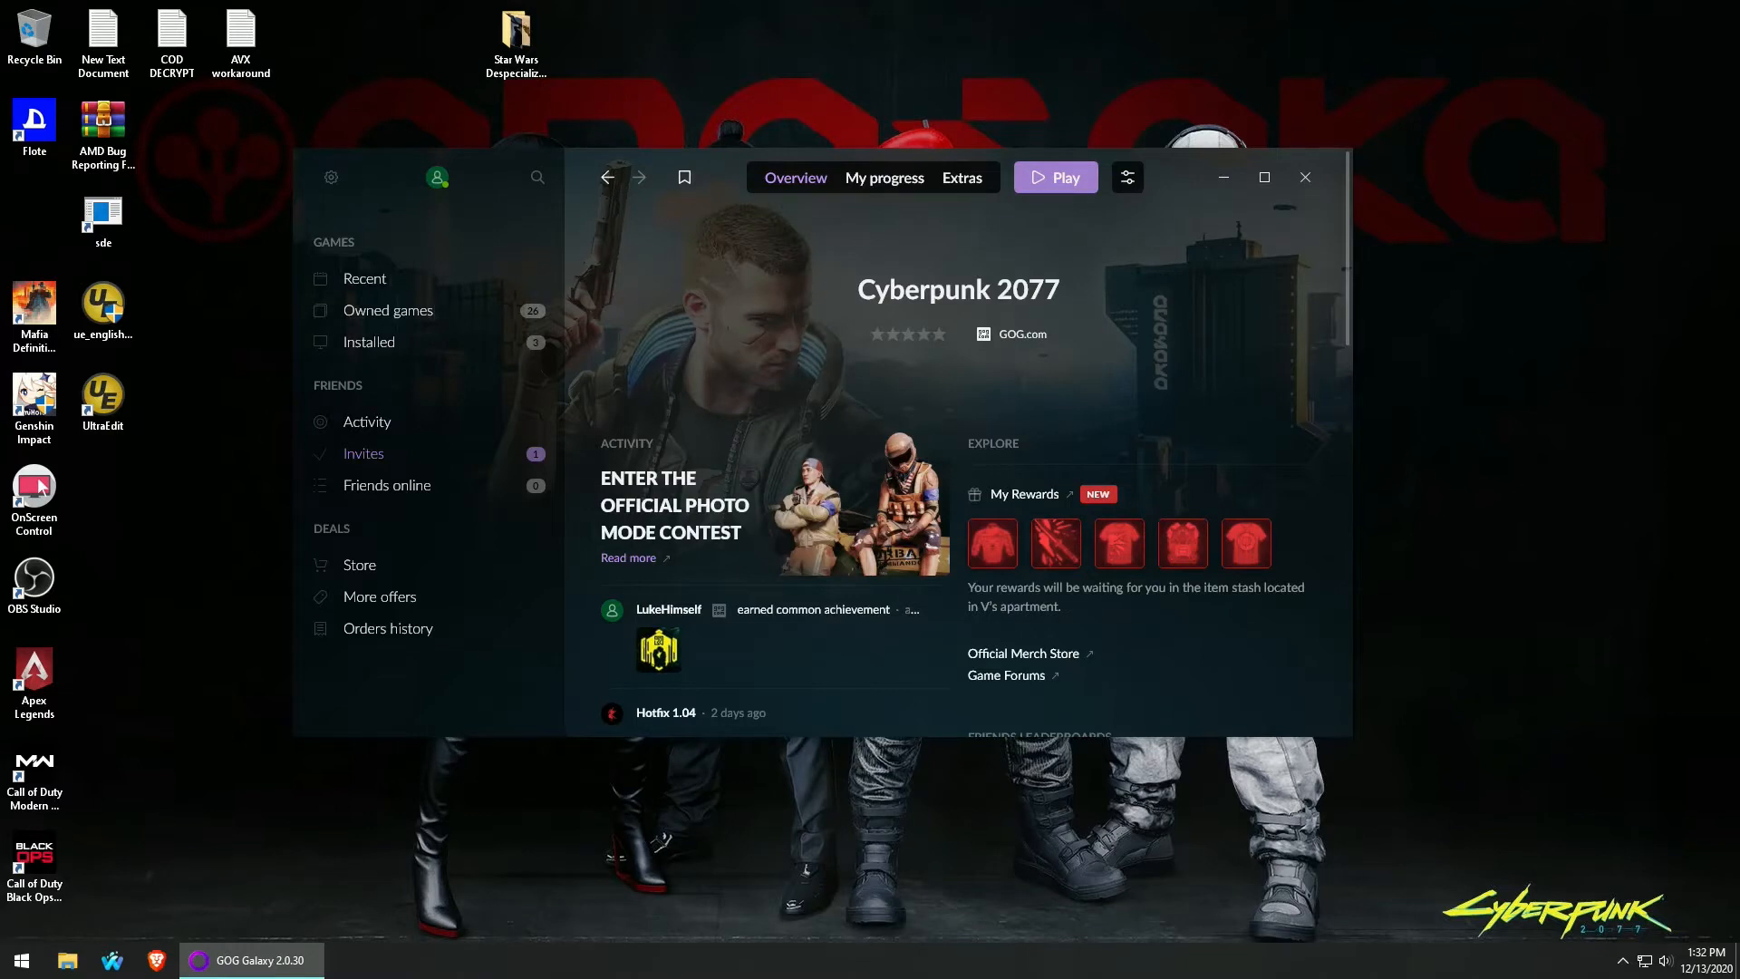
{"action": "left_click", "coordinate": [1127, 178]}
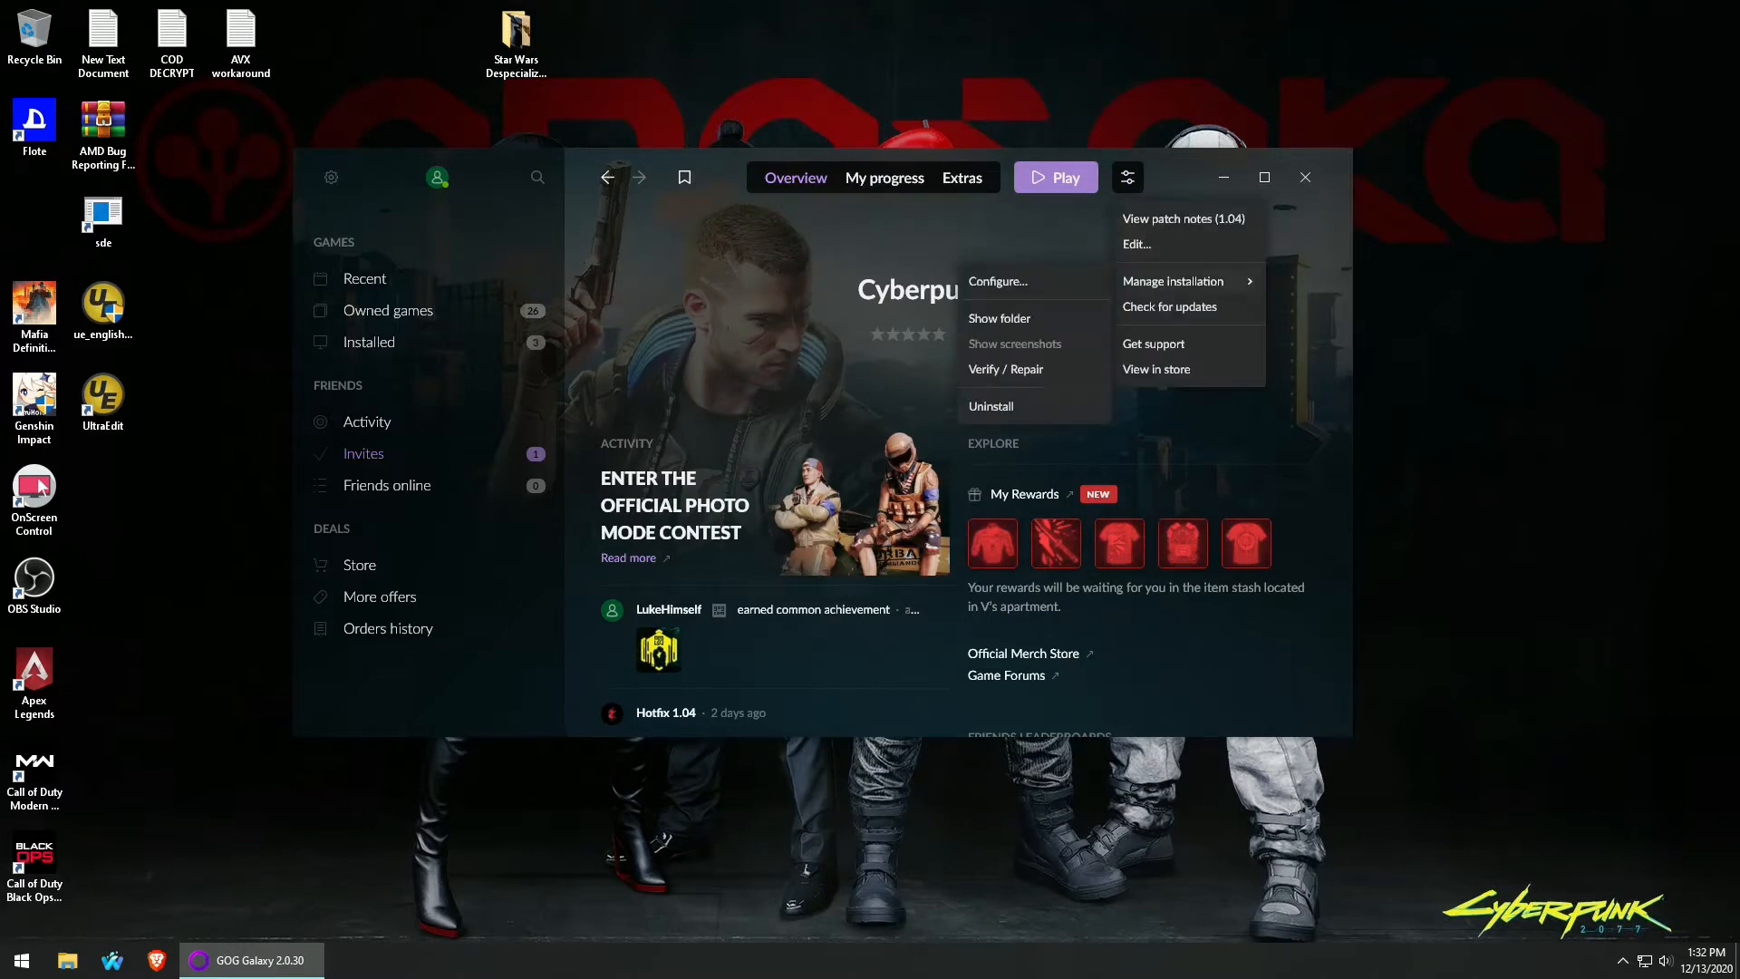
{"action": "left_click", "coordinate": [996, 281]}
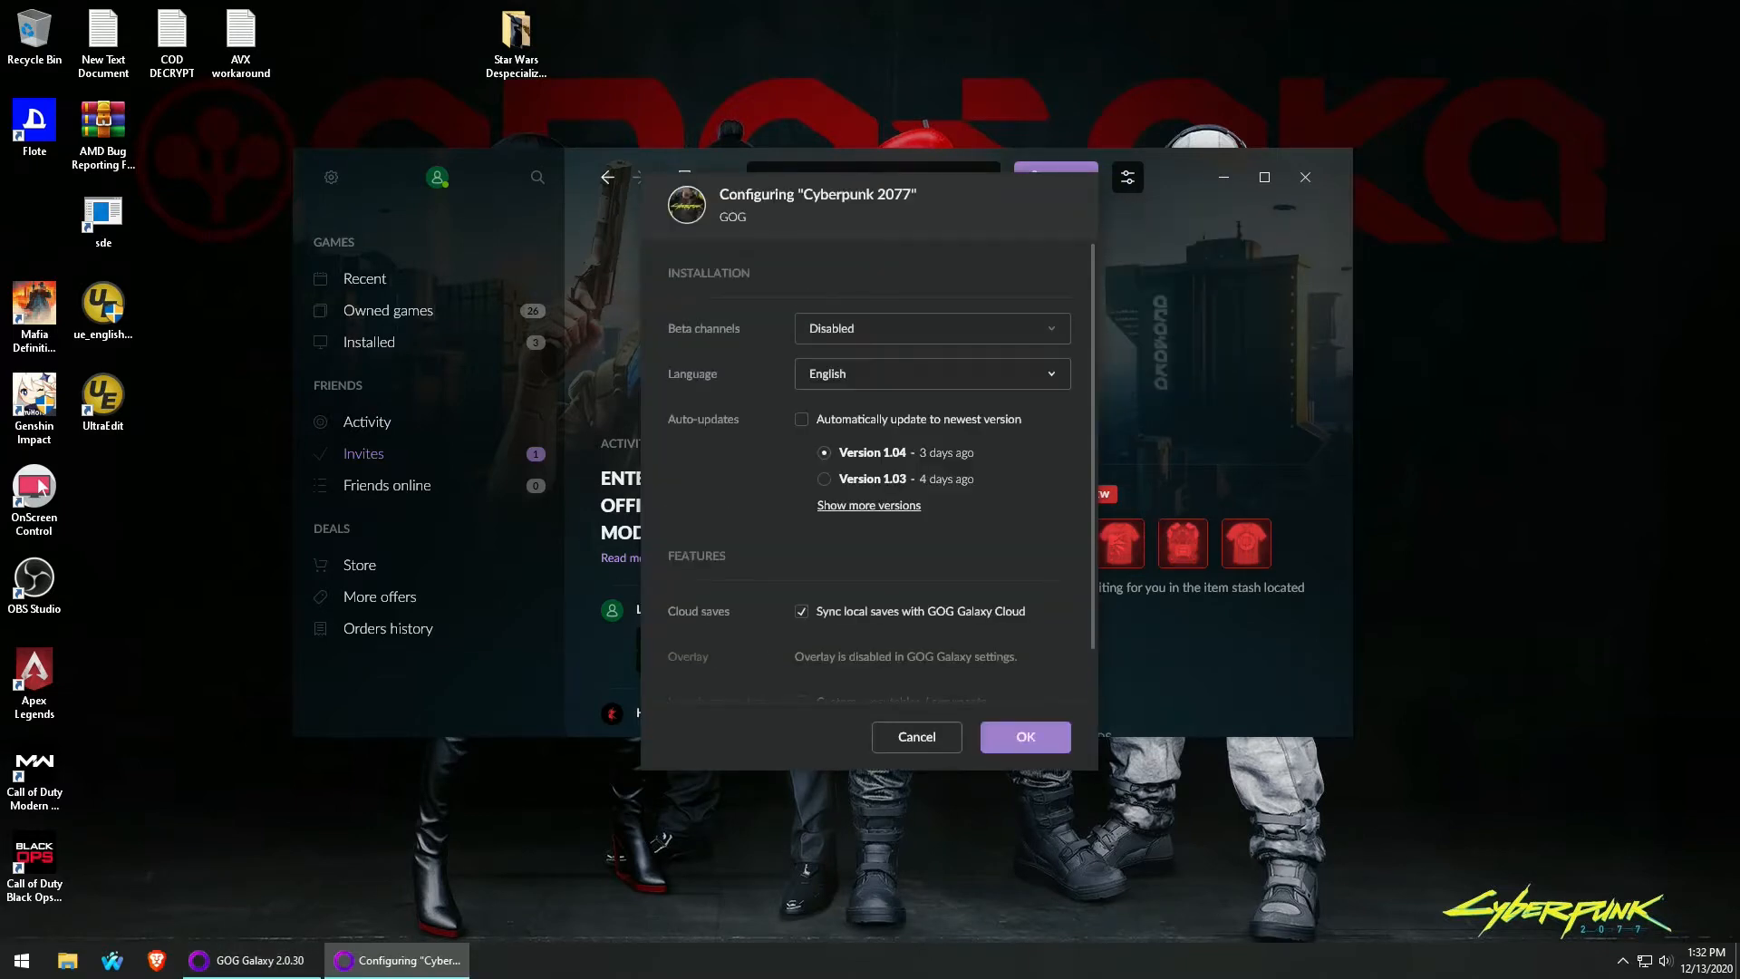
{"action": "scroll", "scroll_direction": "down", "scroll_amount": 3}
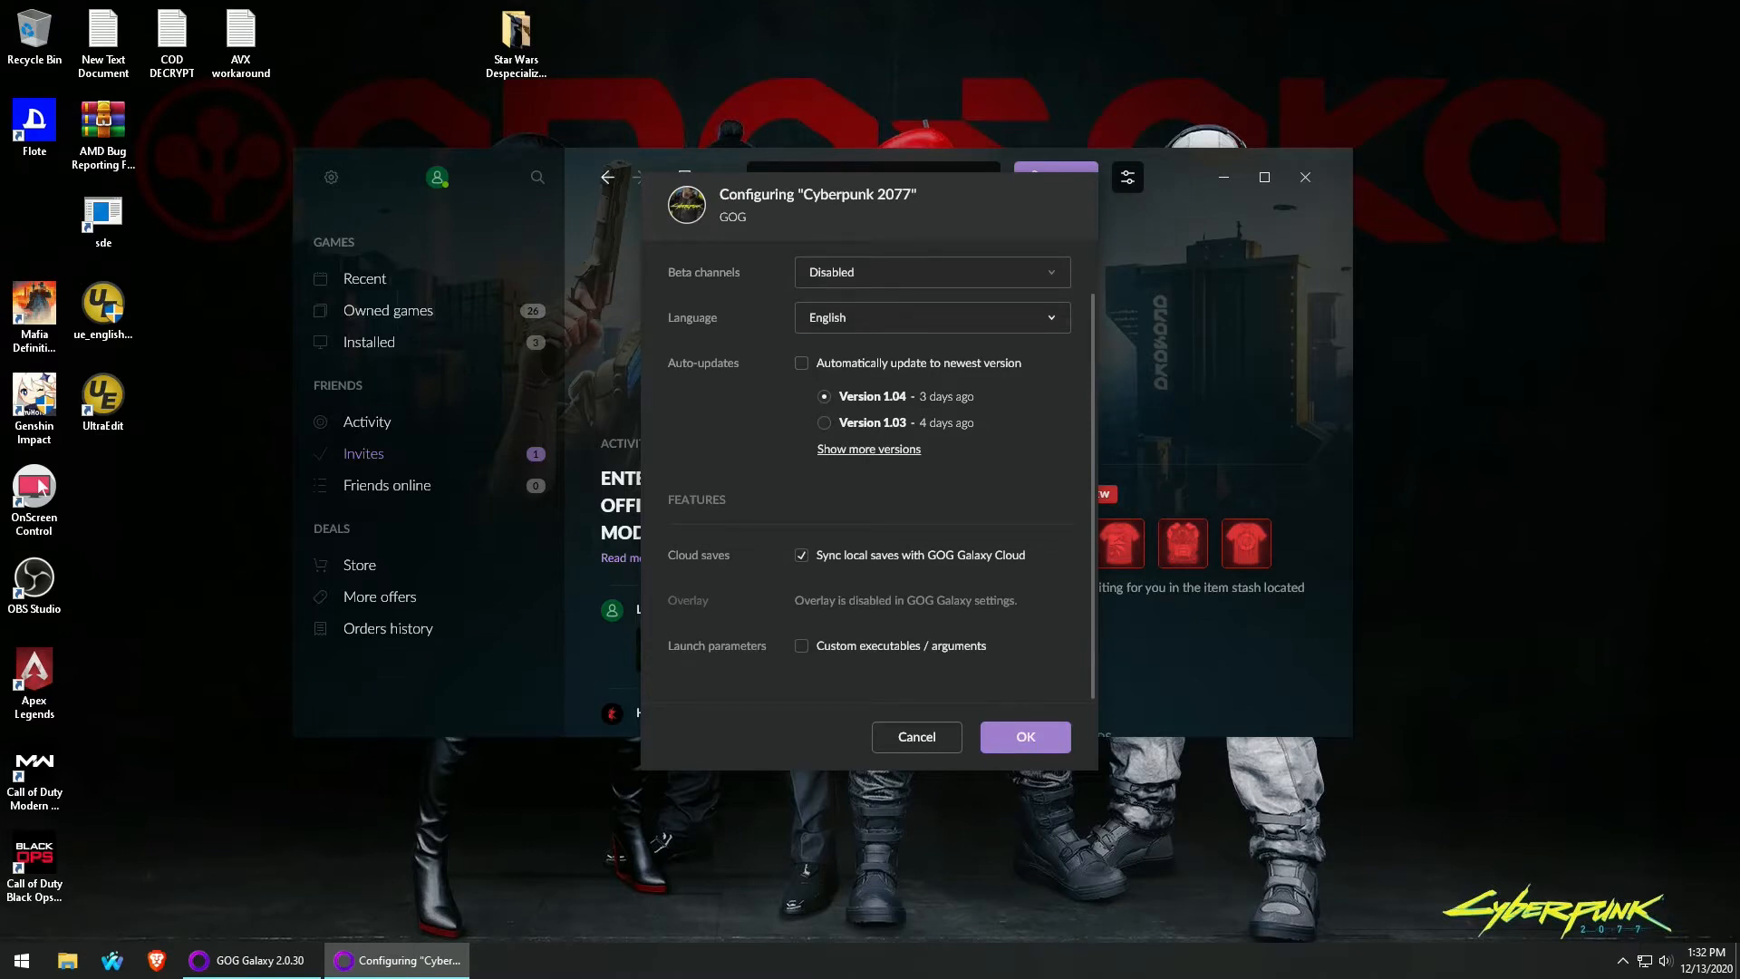
{"action": "left_click", "coordinate": [915, 736]}
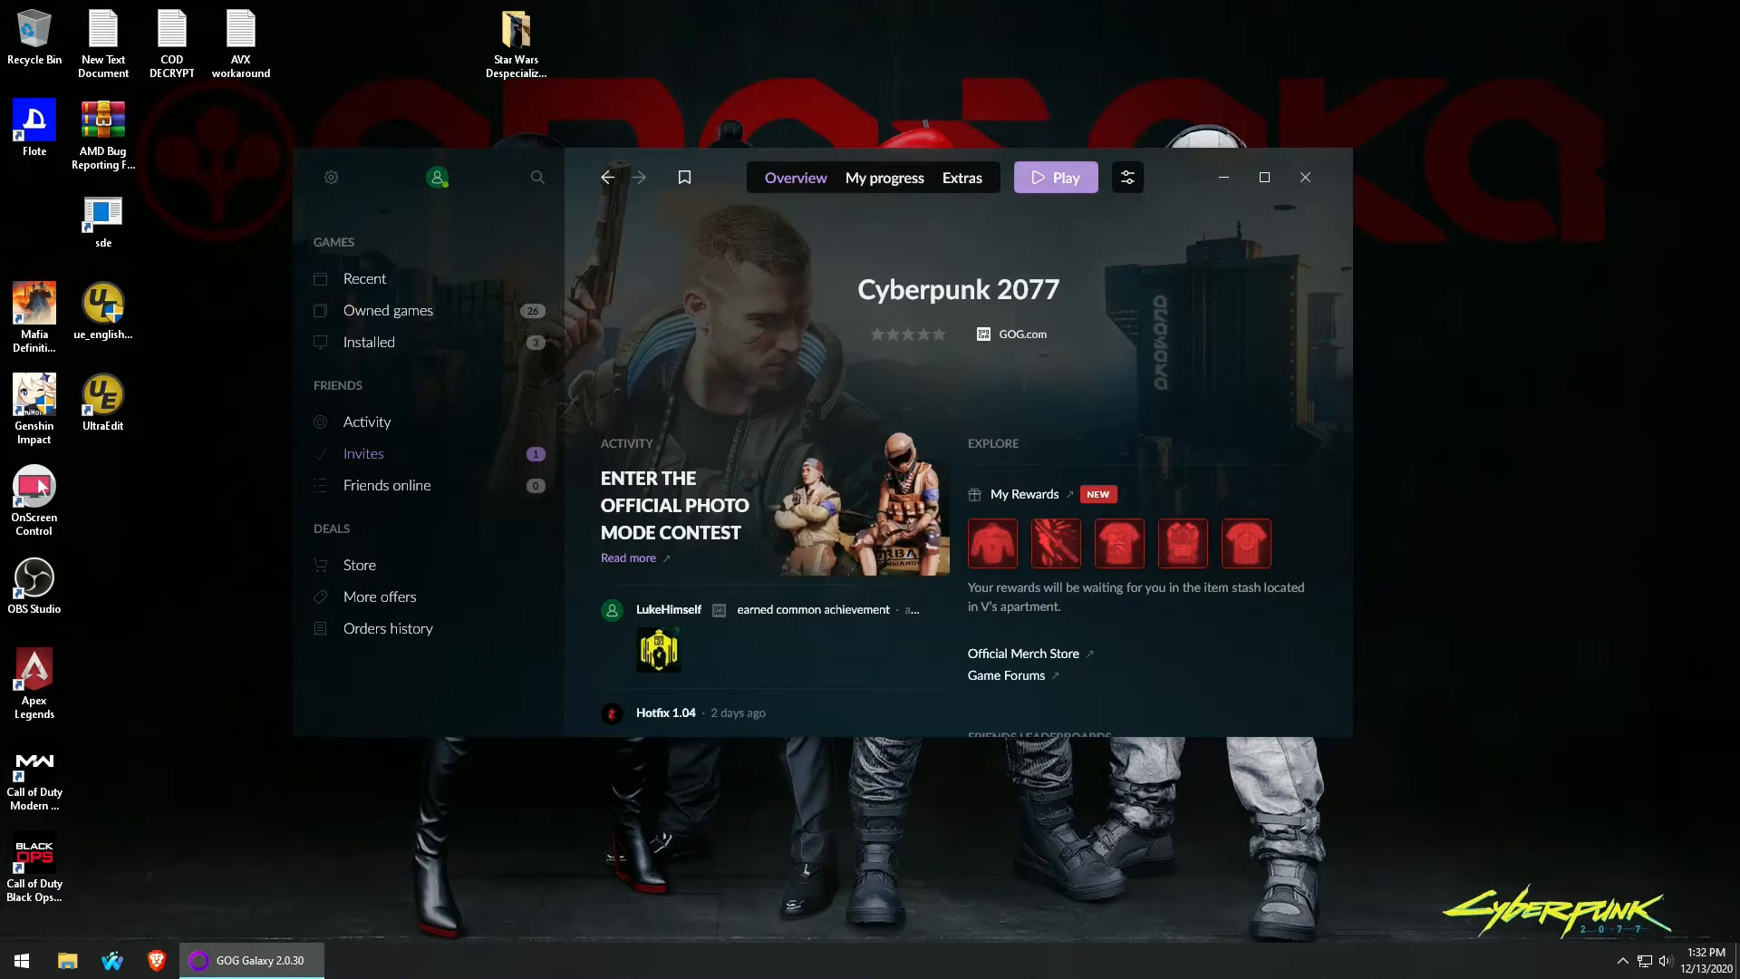
Launch Cyberpunk 2077 version 1.04 from its GOG Galaxy page to the main menu.
{"action": "left_click", "coordinate": [1053, 177]}
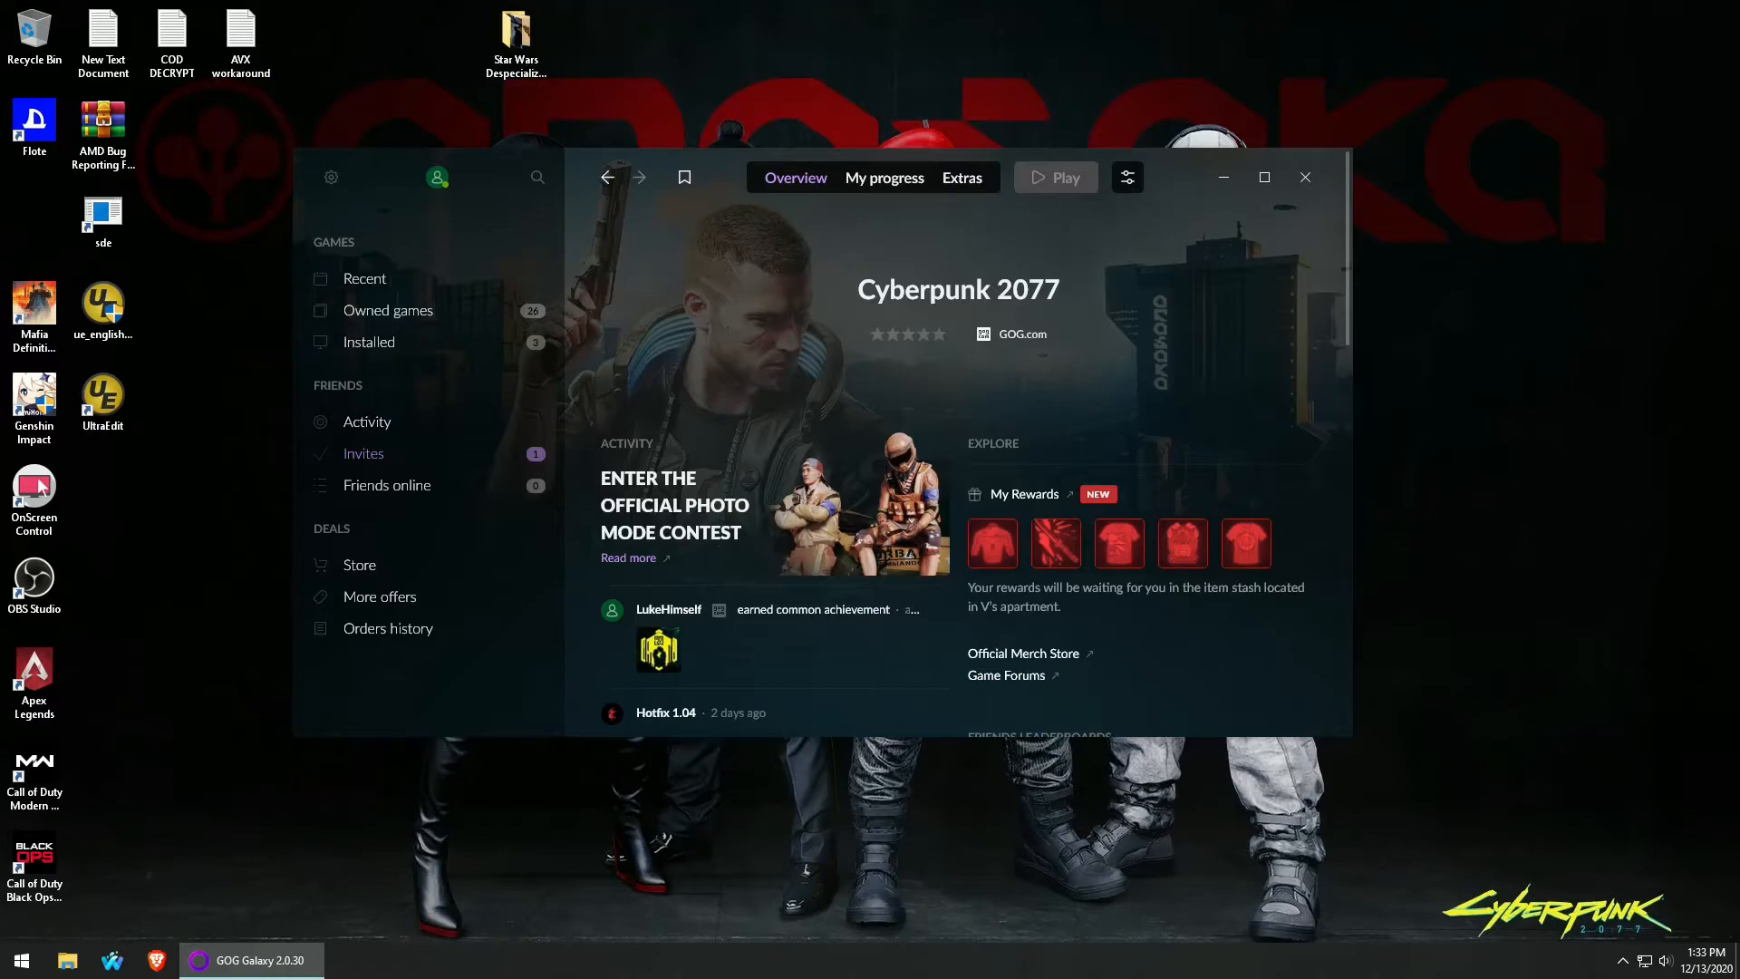
{"action": "left_click", "coordinate": [1053, 177]}
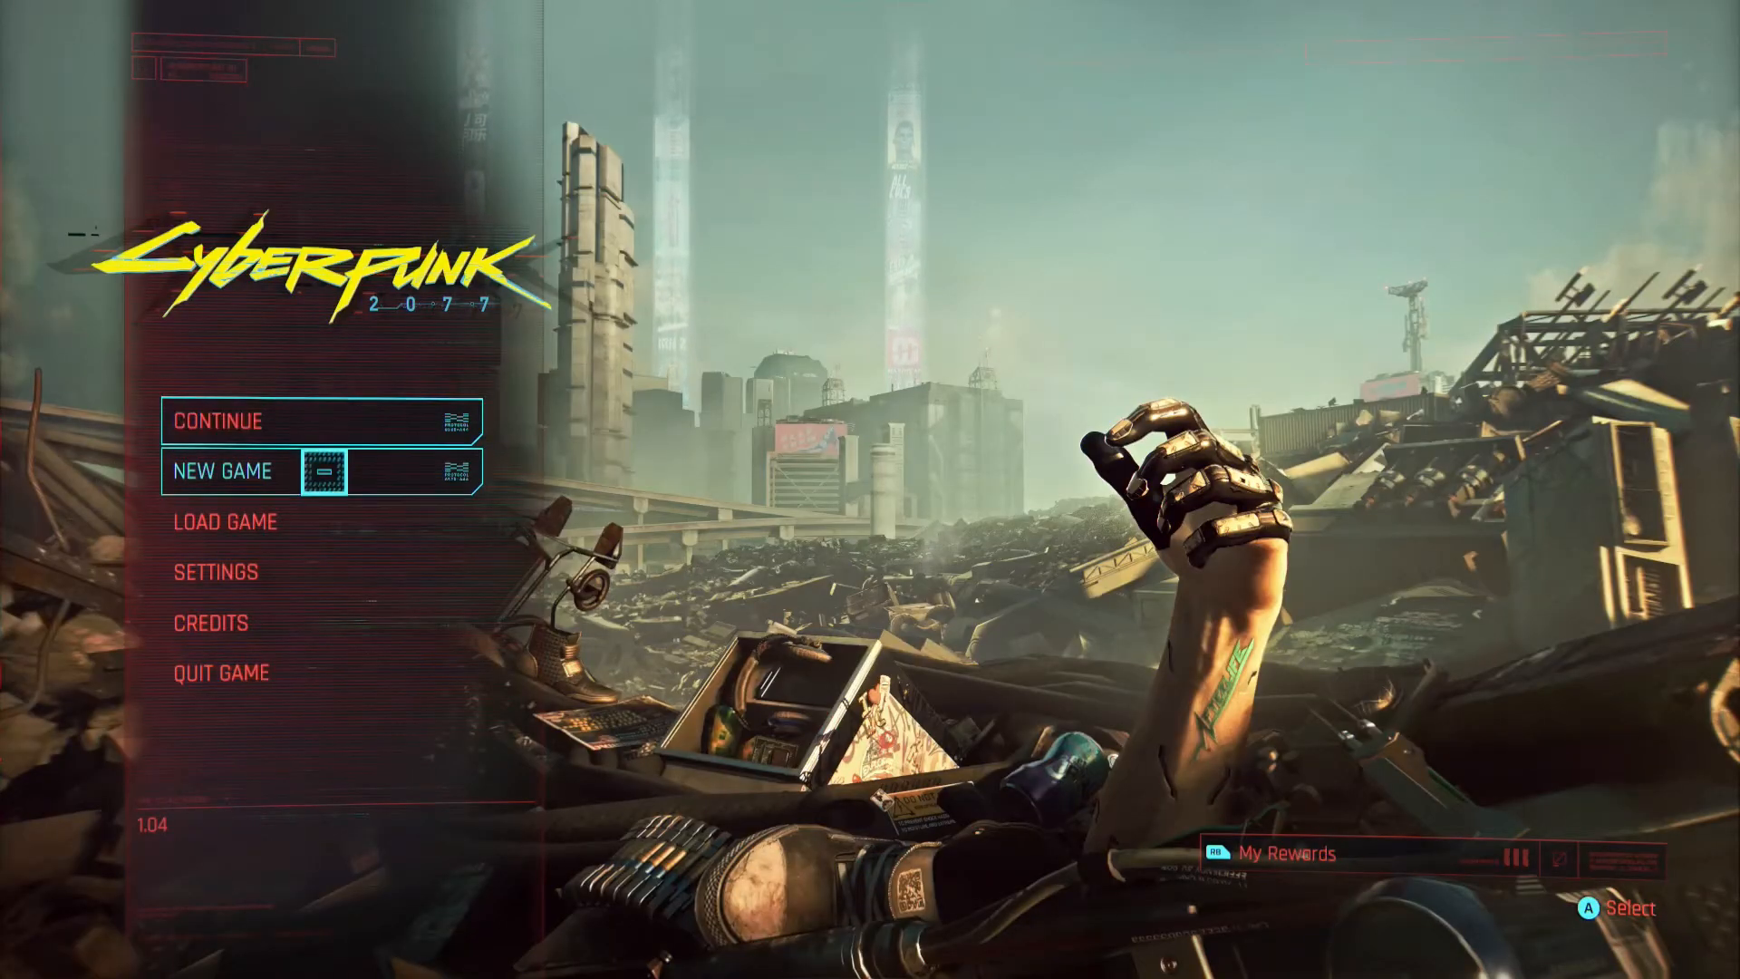
Load the ManualSave-0 save from Load Game, which crashes the game.
{"action": "left_click", "coordinate": [224, 522]}
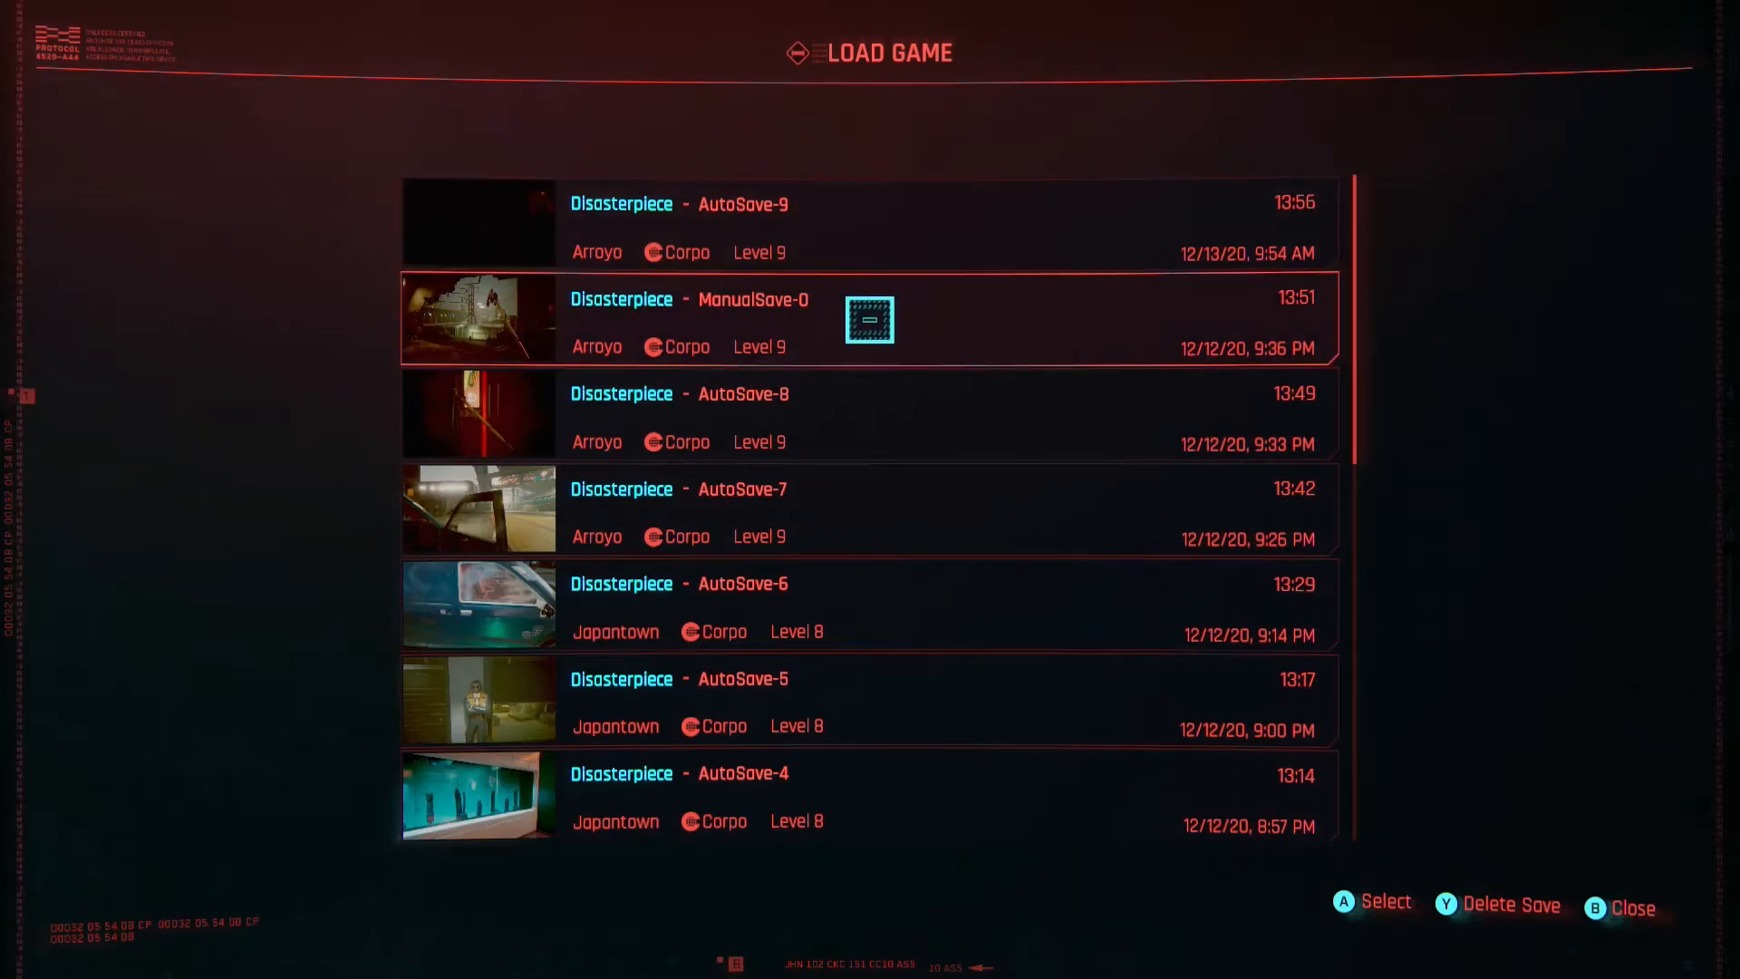
{"action": "left_click", "coordinate": [869, 318]}
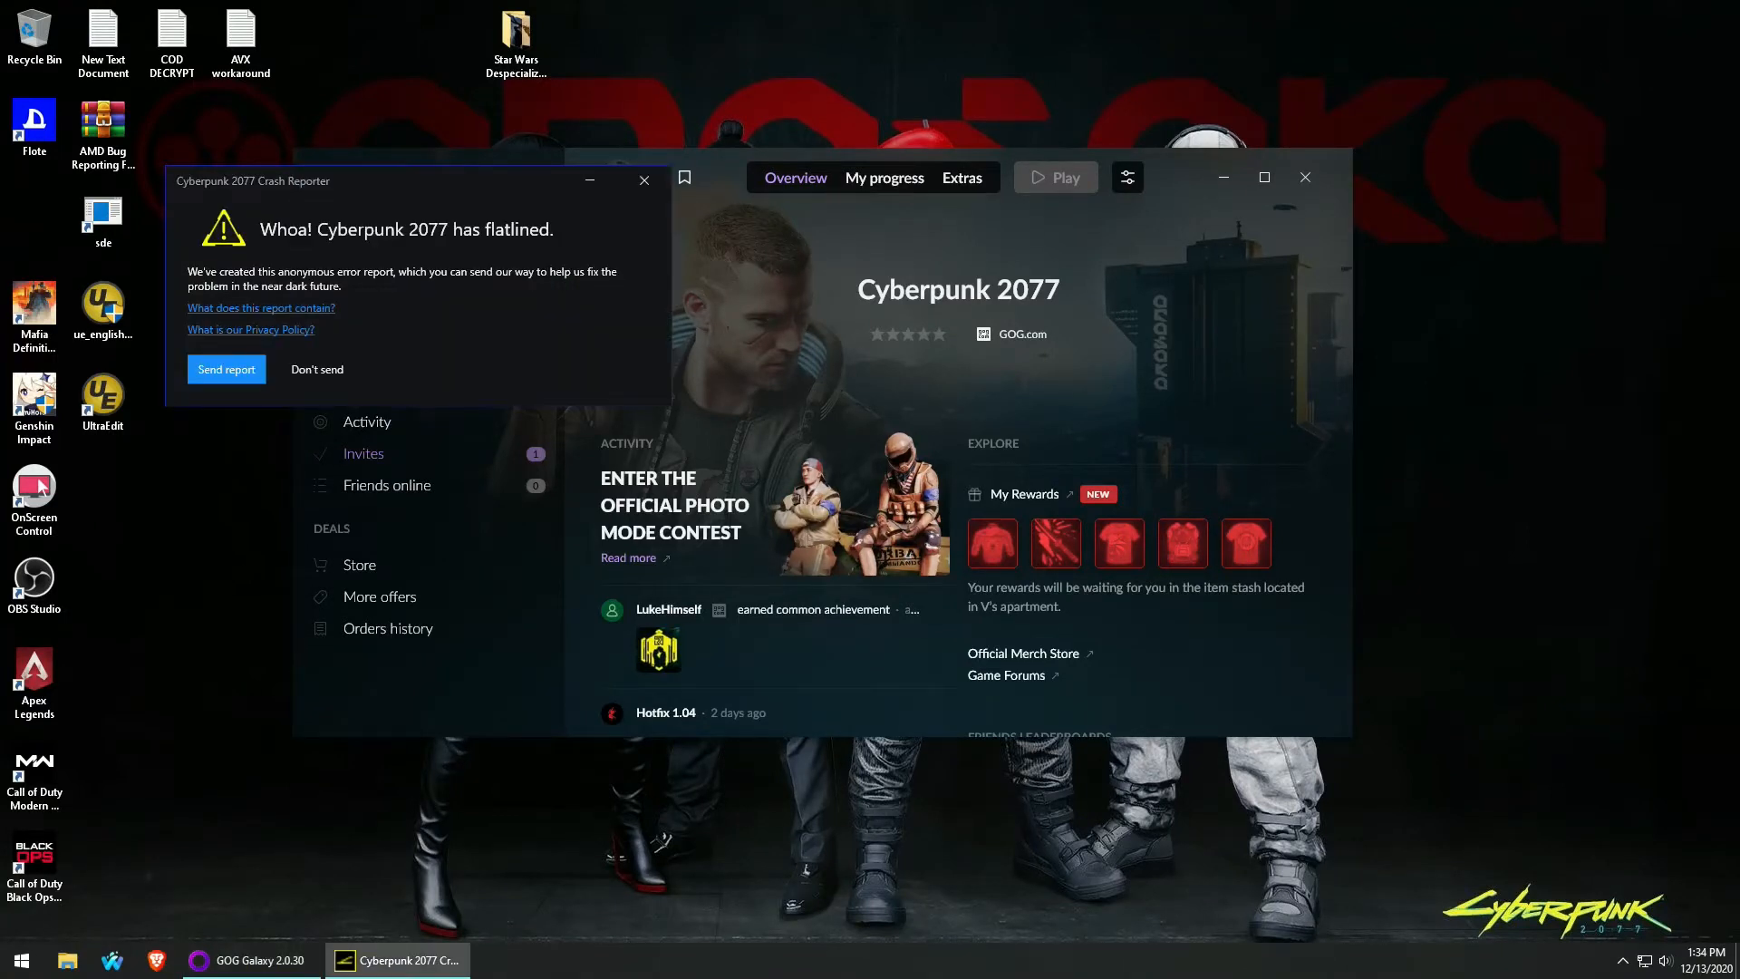
Decline sending the crash report and show the game's installation folder via Manage installation.
{"action": "left_click", "coordinate": [226, 369]}
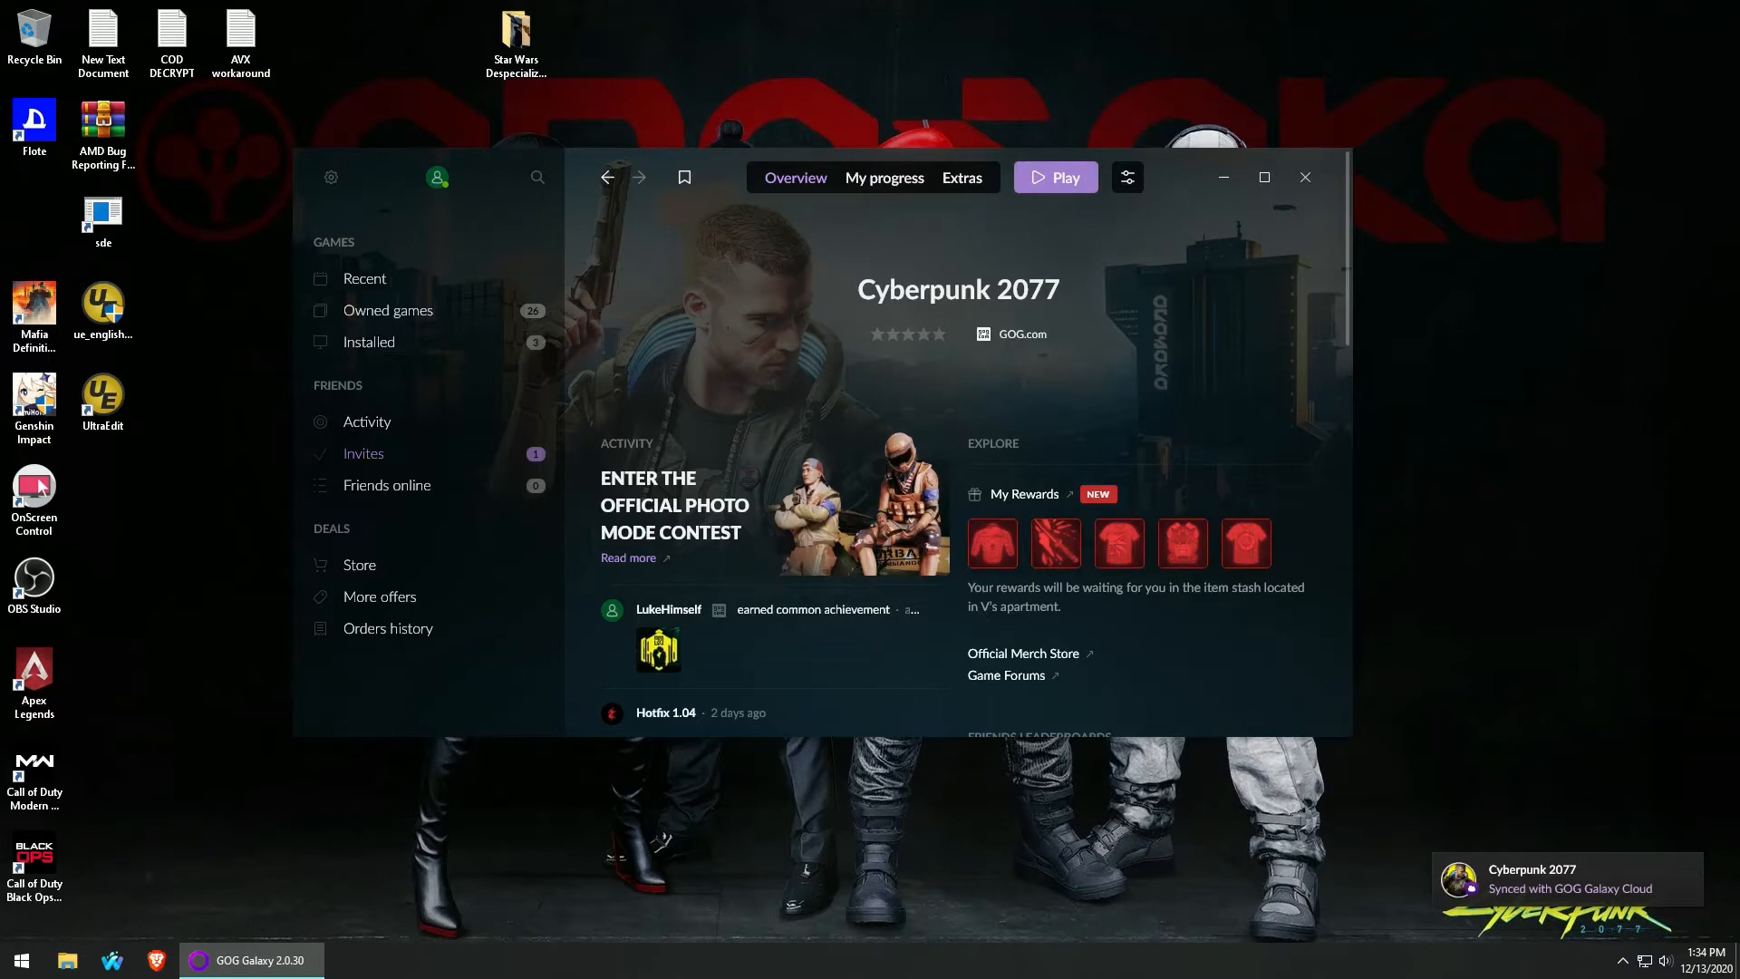
{"action": "left_click", "coordinate": [103, 397]}
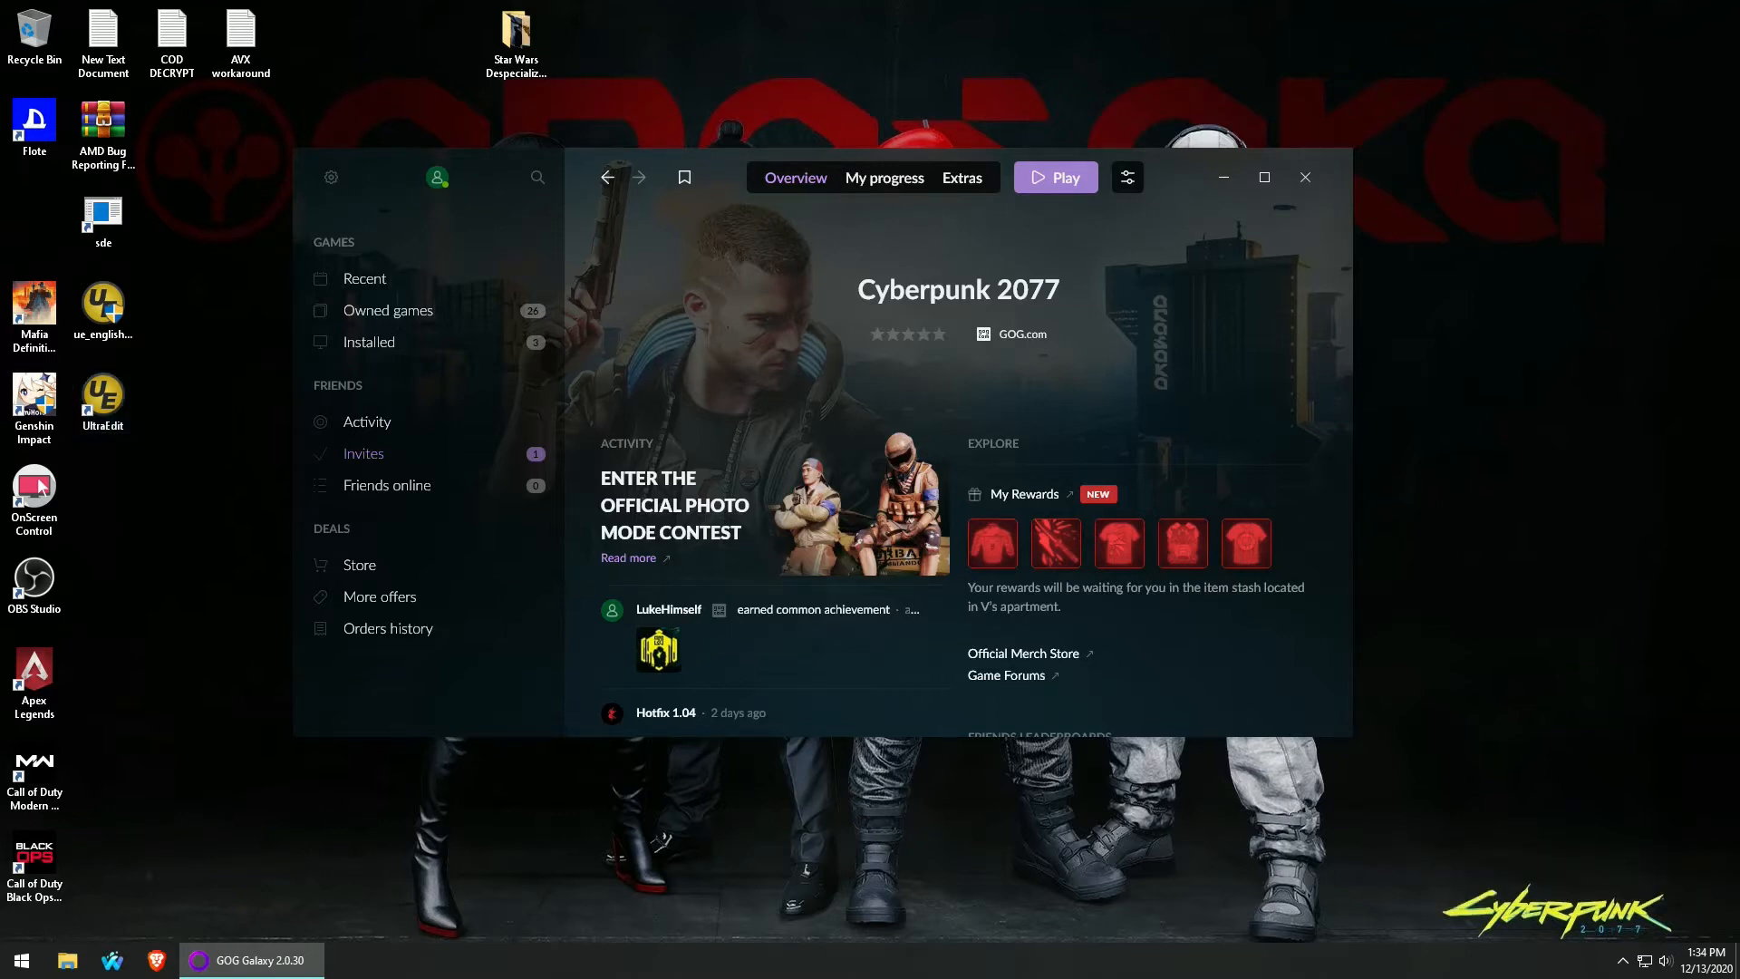
{"action": "left_click", "coordinate": [66, 960]}
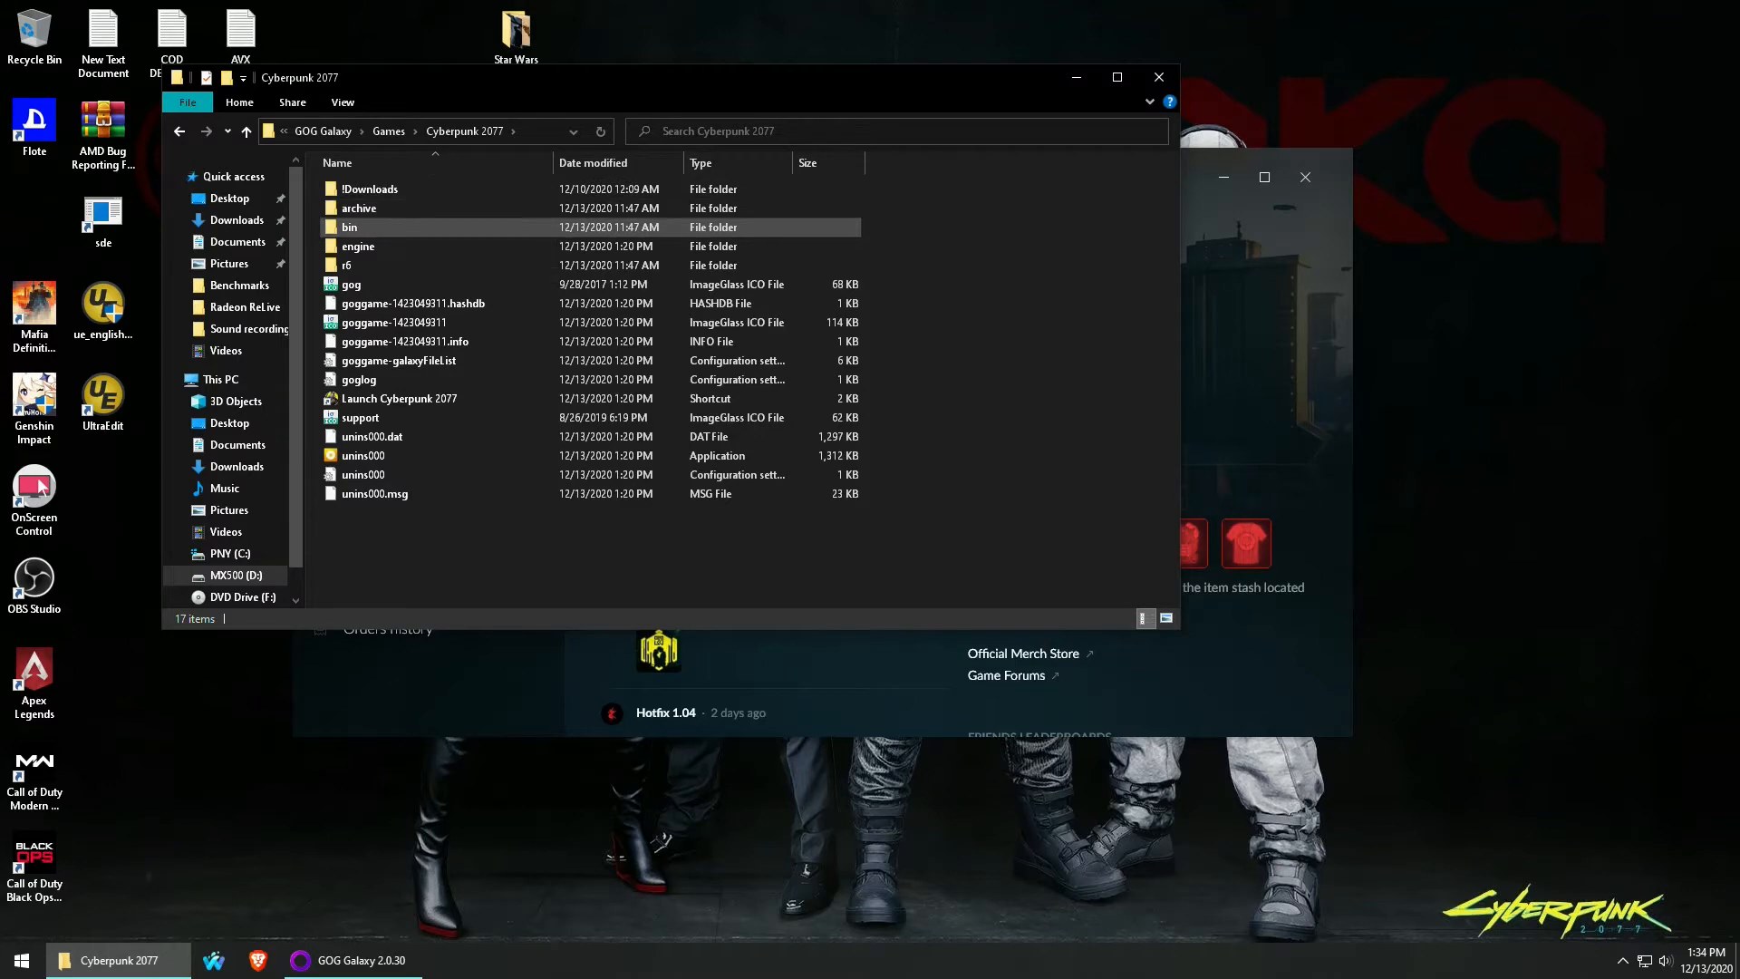
Open Cyberpunk2077.exe from the bin\x64 folder in UltraEdit.
{"action": "double_click", "coordinate": [350, 226]}
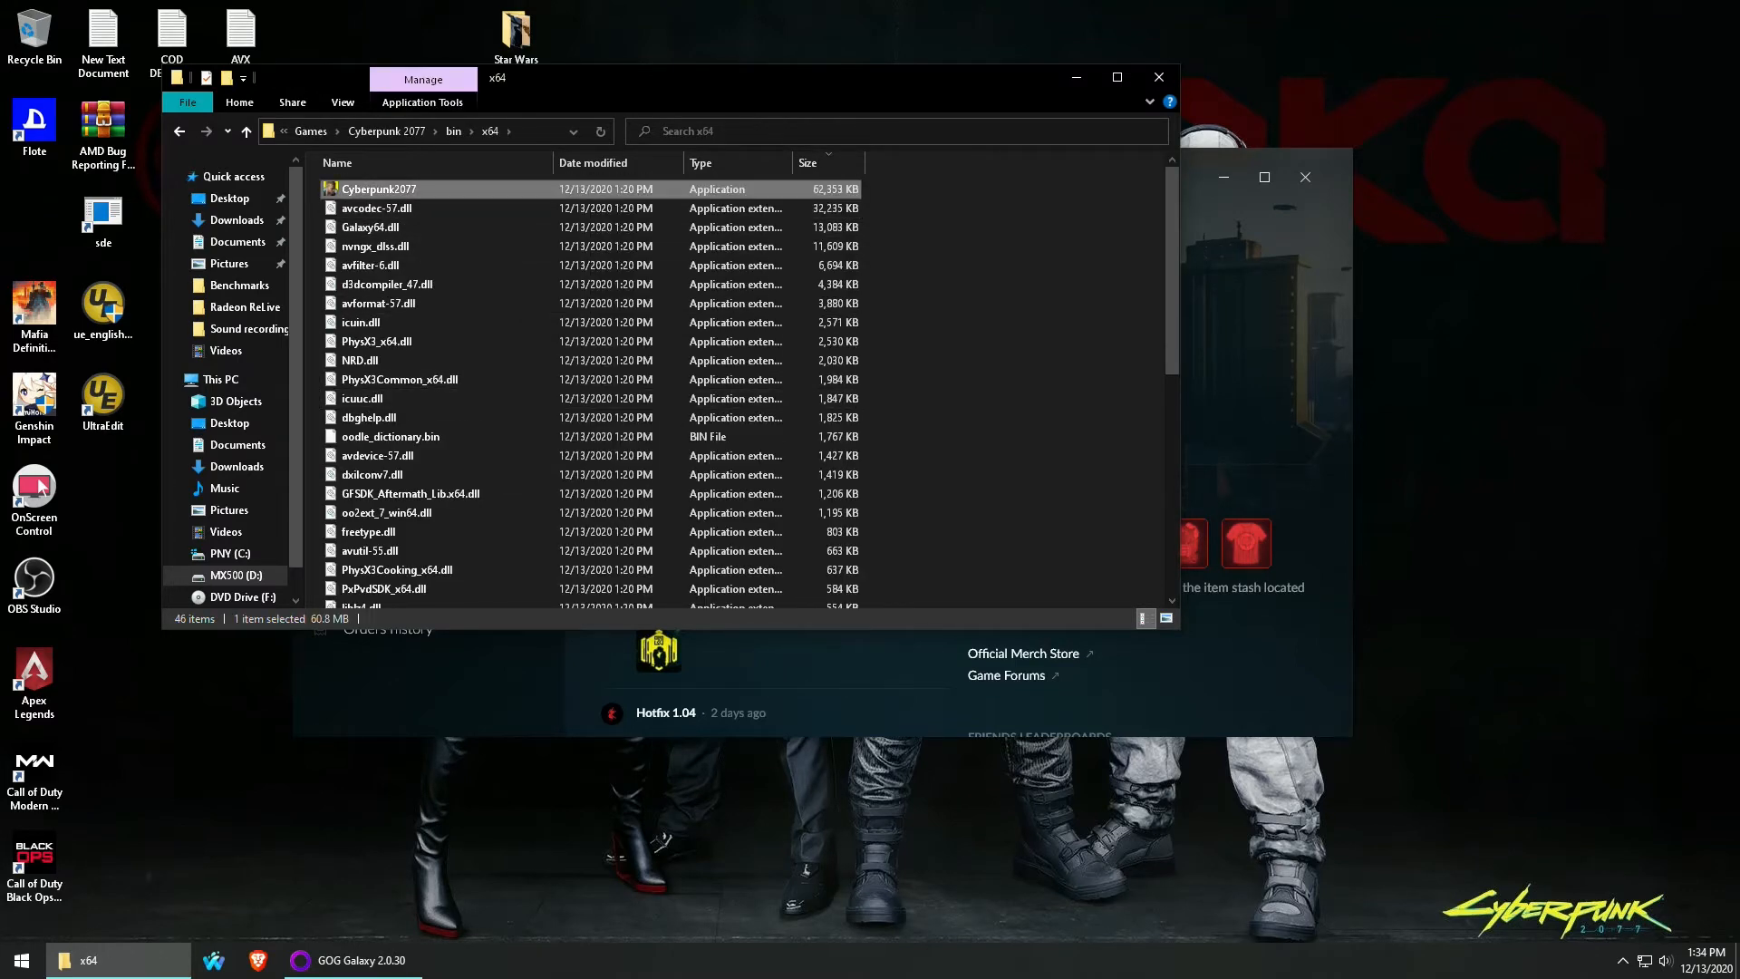
{"action": "right_click", "coordinate": [379, 188]}
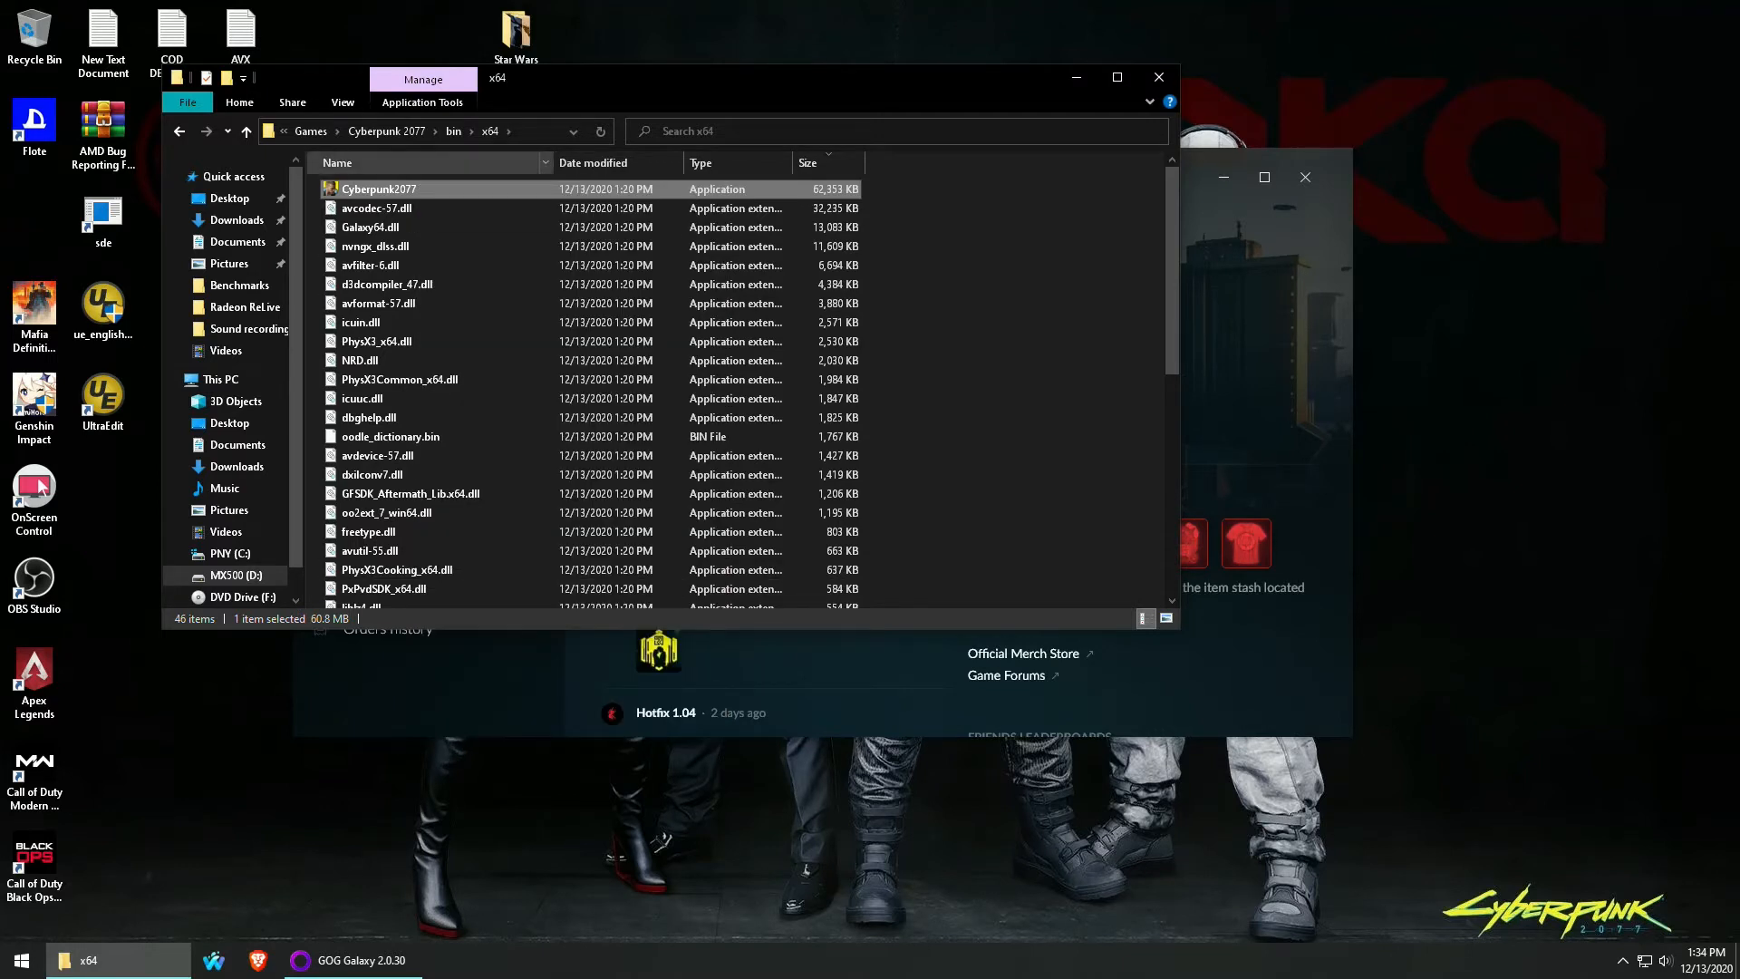
{"action": "left_click", "coordinate": [234, 574]}
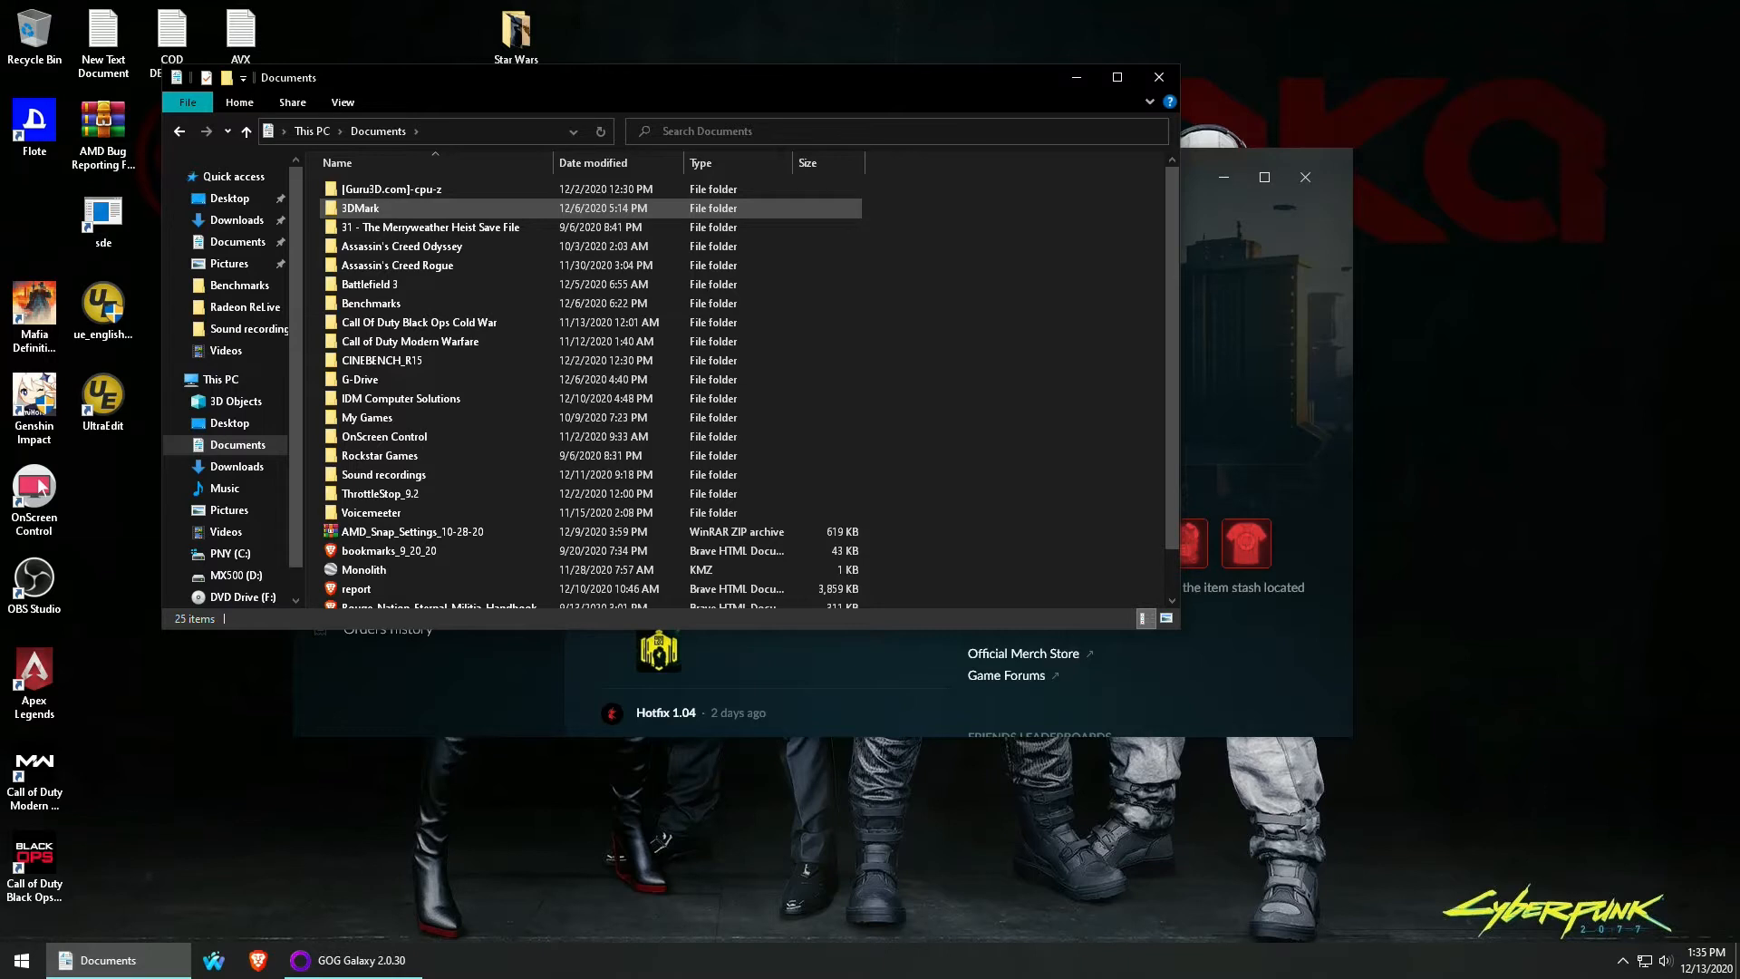
{"action": "scroll", "scroll_direction": "down", "scroll_amount": 3}
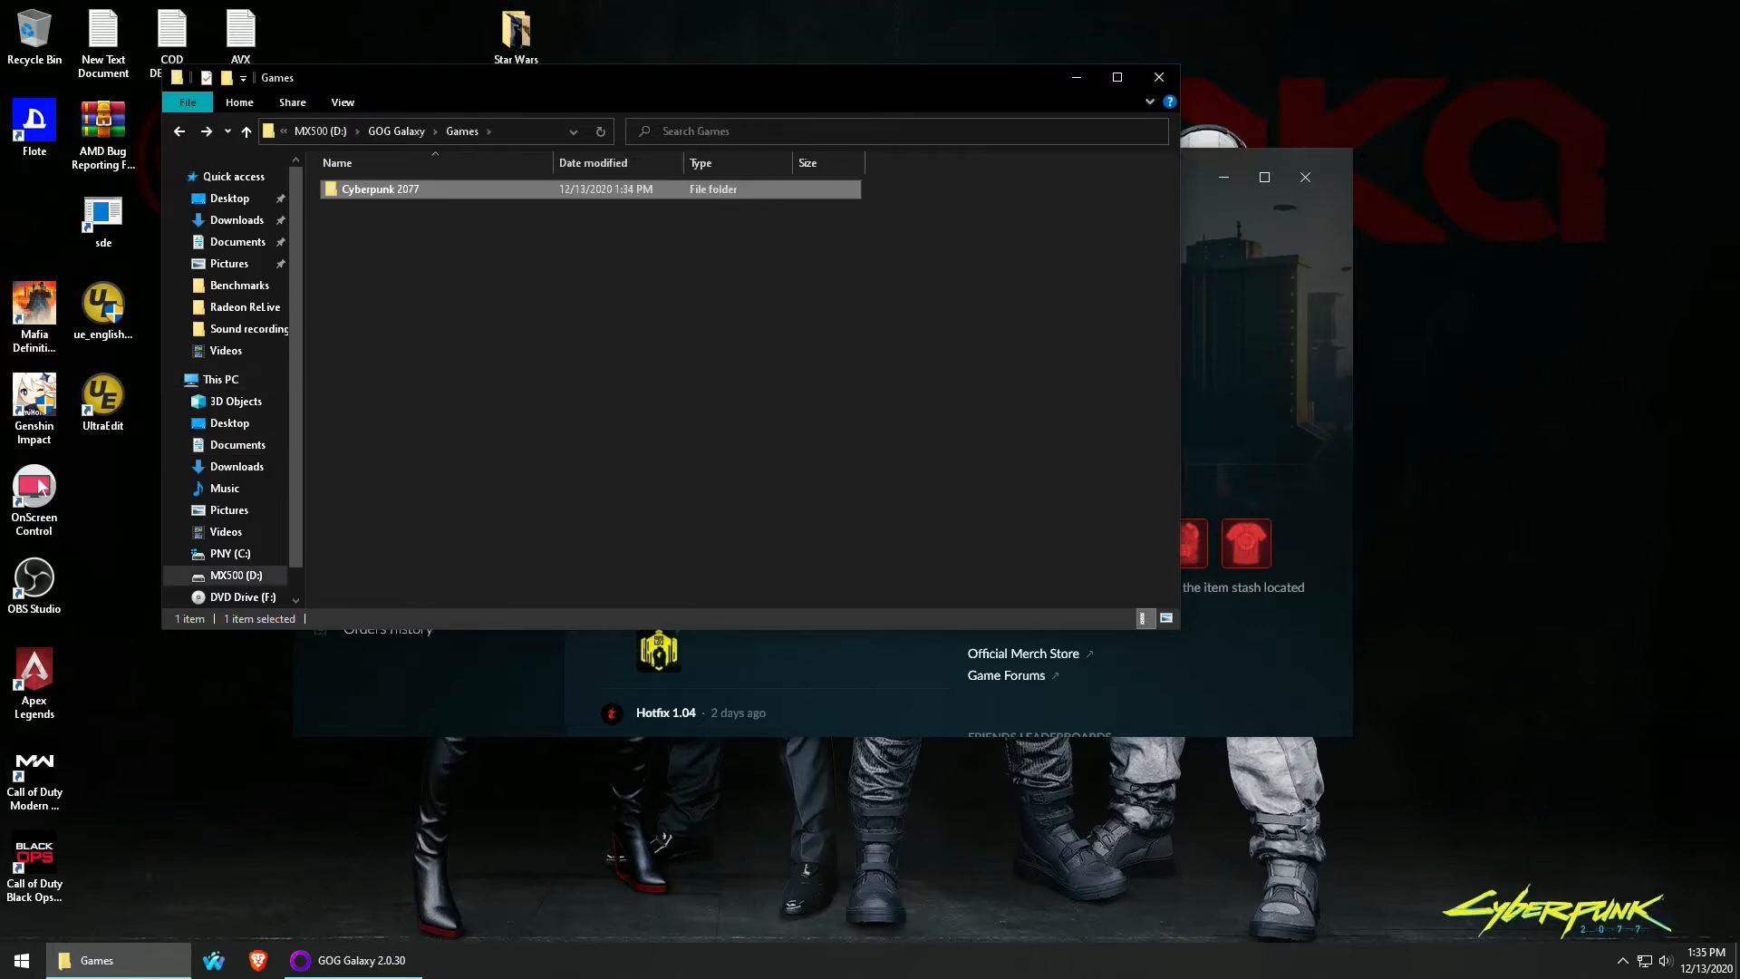
{"action": "double_click", "coordinate": [380, 188]}
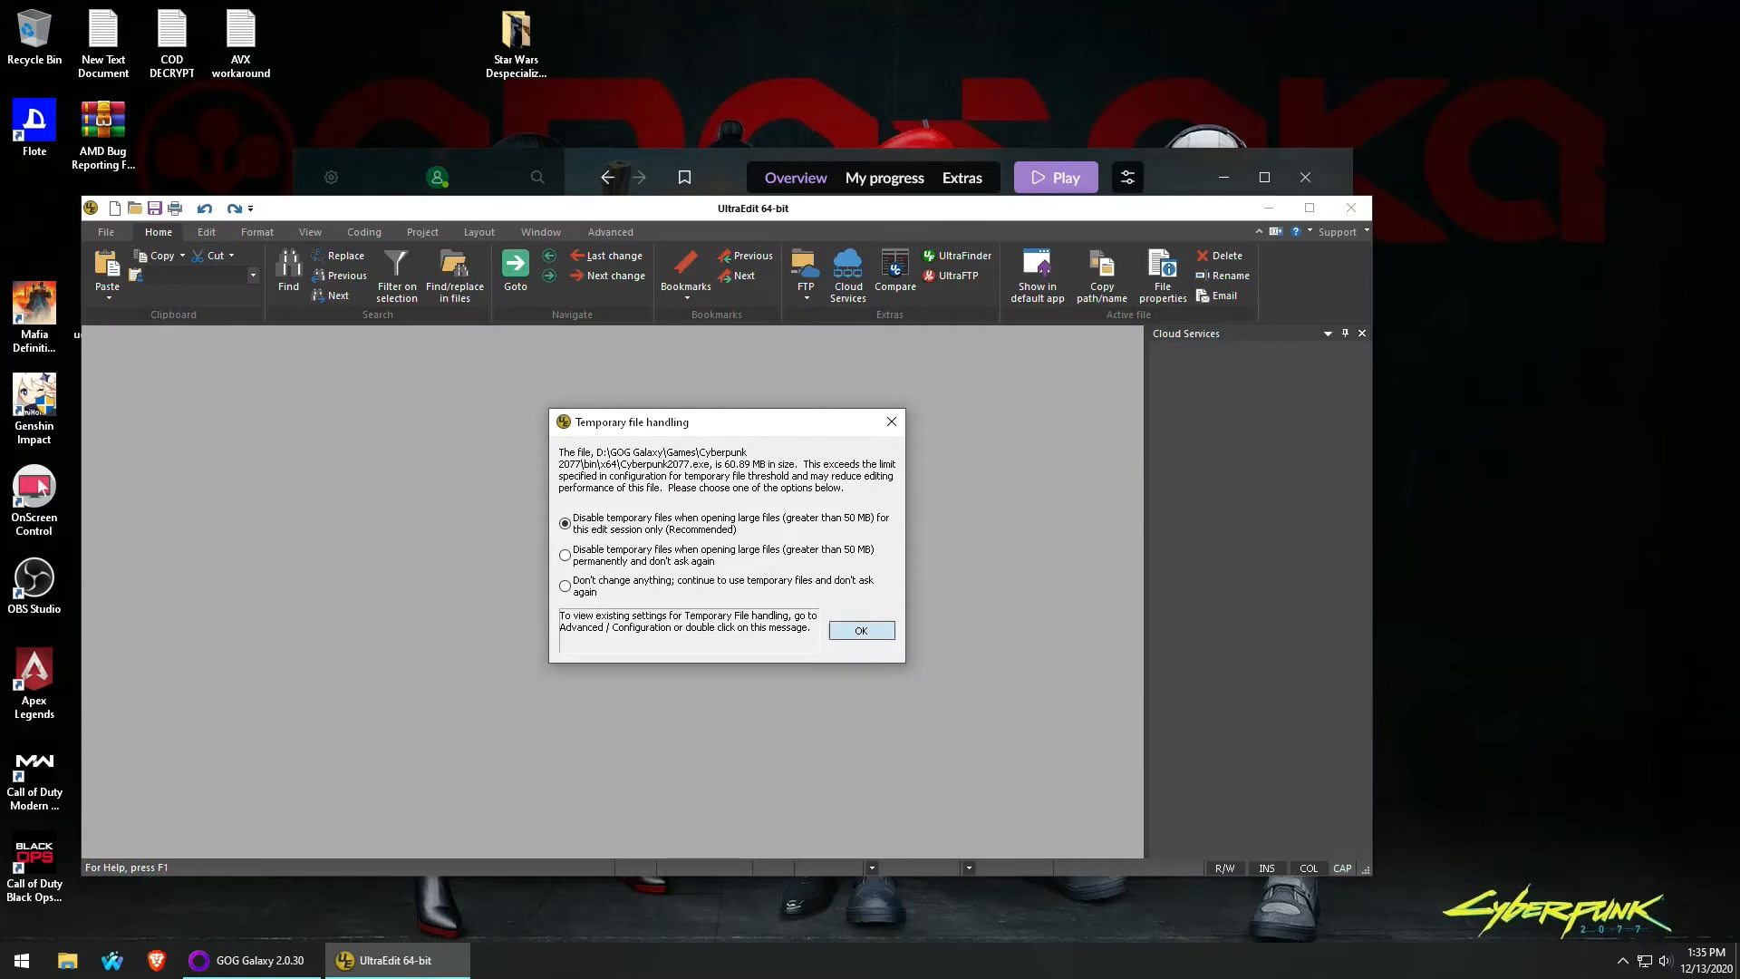
Hex-search the executable for 554881ECA00000000F2970E8, dismiss 'not found', and close it.
{"action": "left_click", "coordinate": [861, 631]}
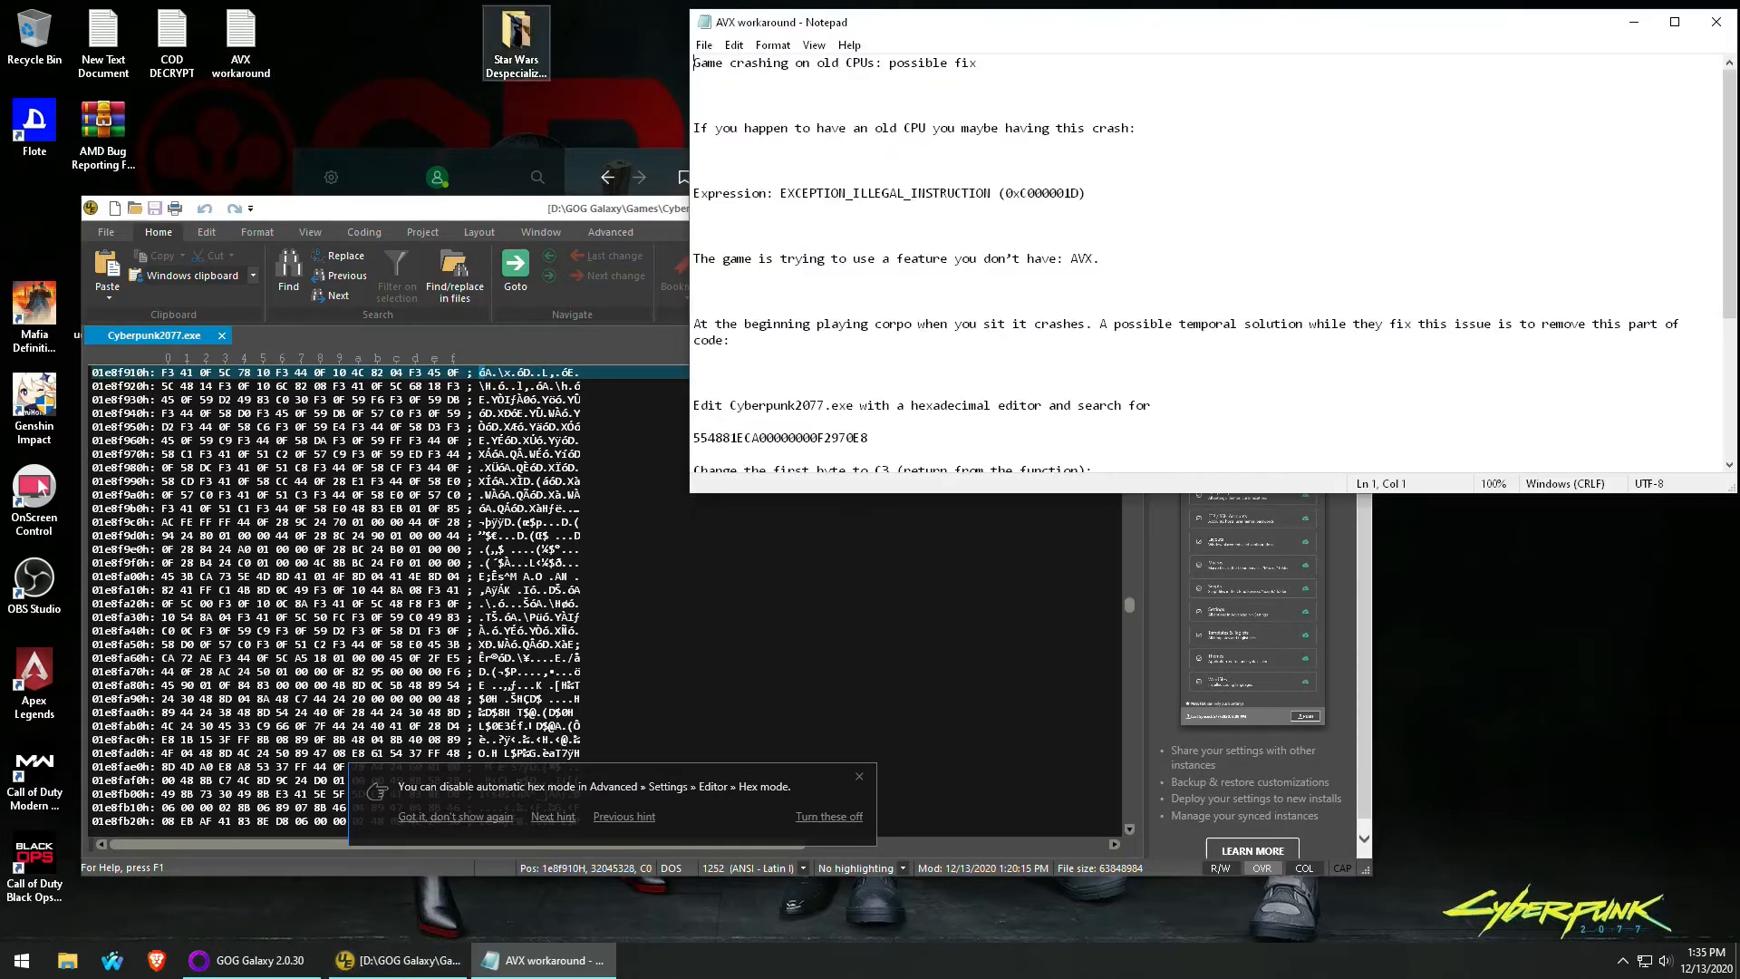
{"action": "scroll", "scroll_direction": "down", "scroll_amount": 3}
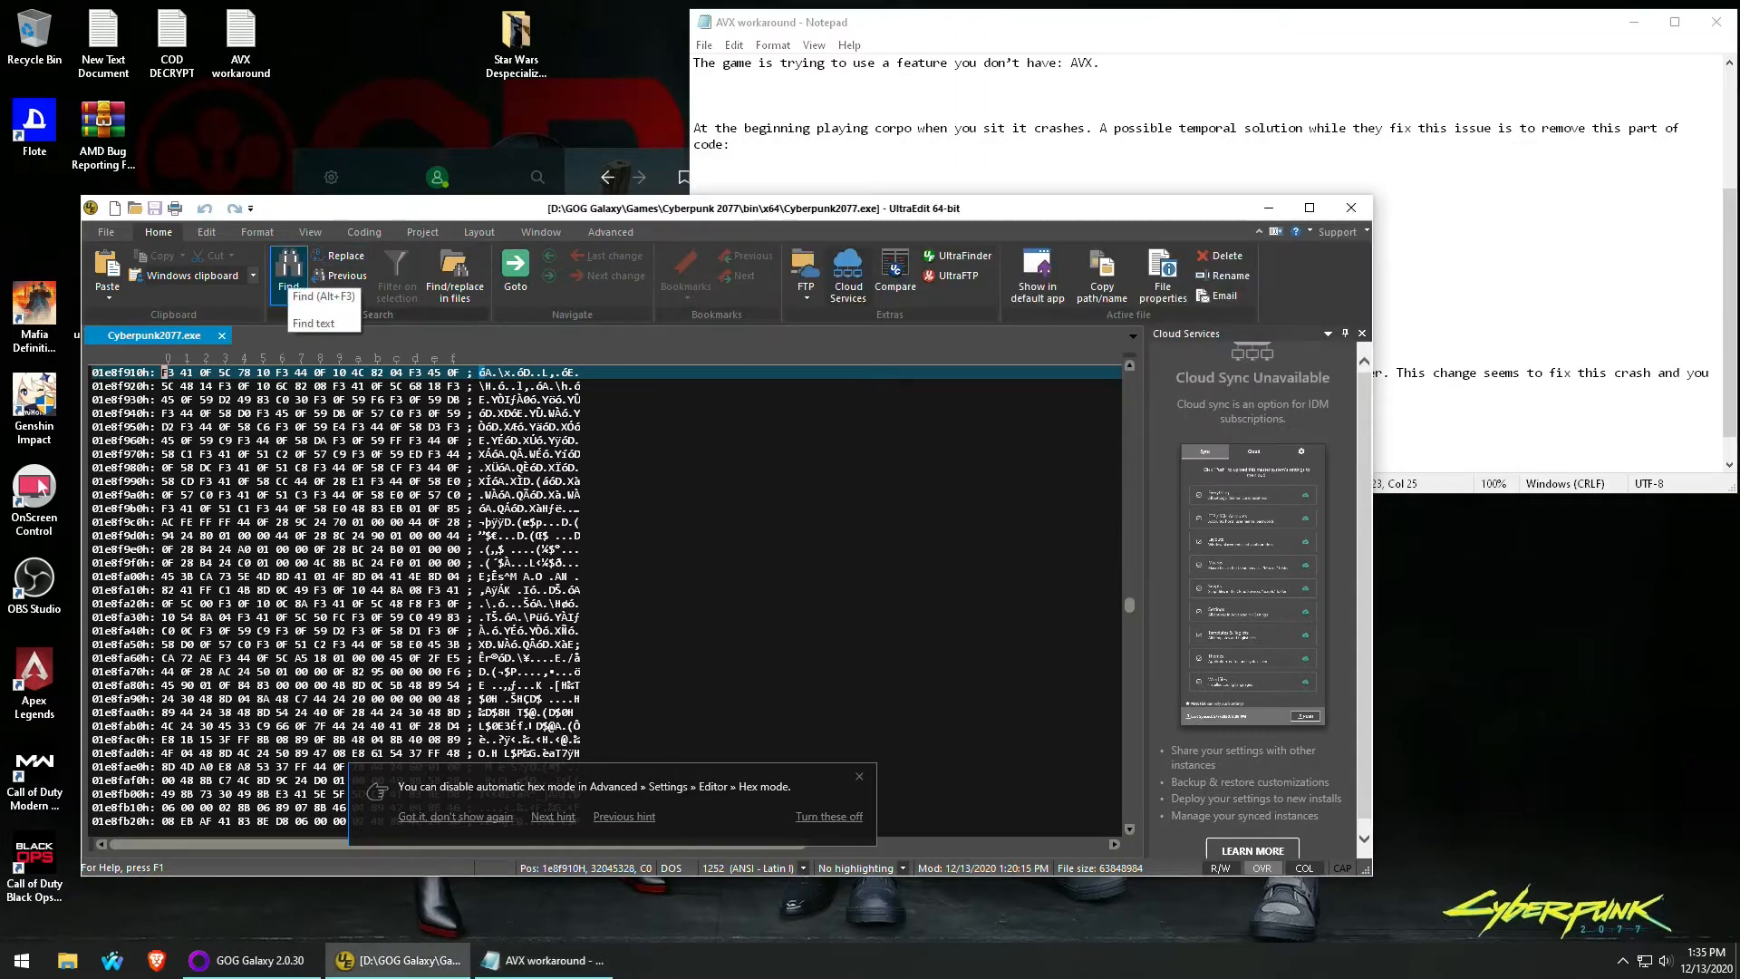
{"action": "left_click", "coordinate": [287, 276]}
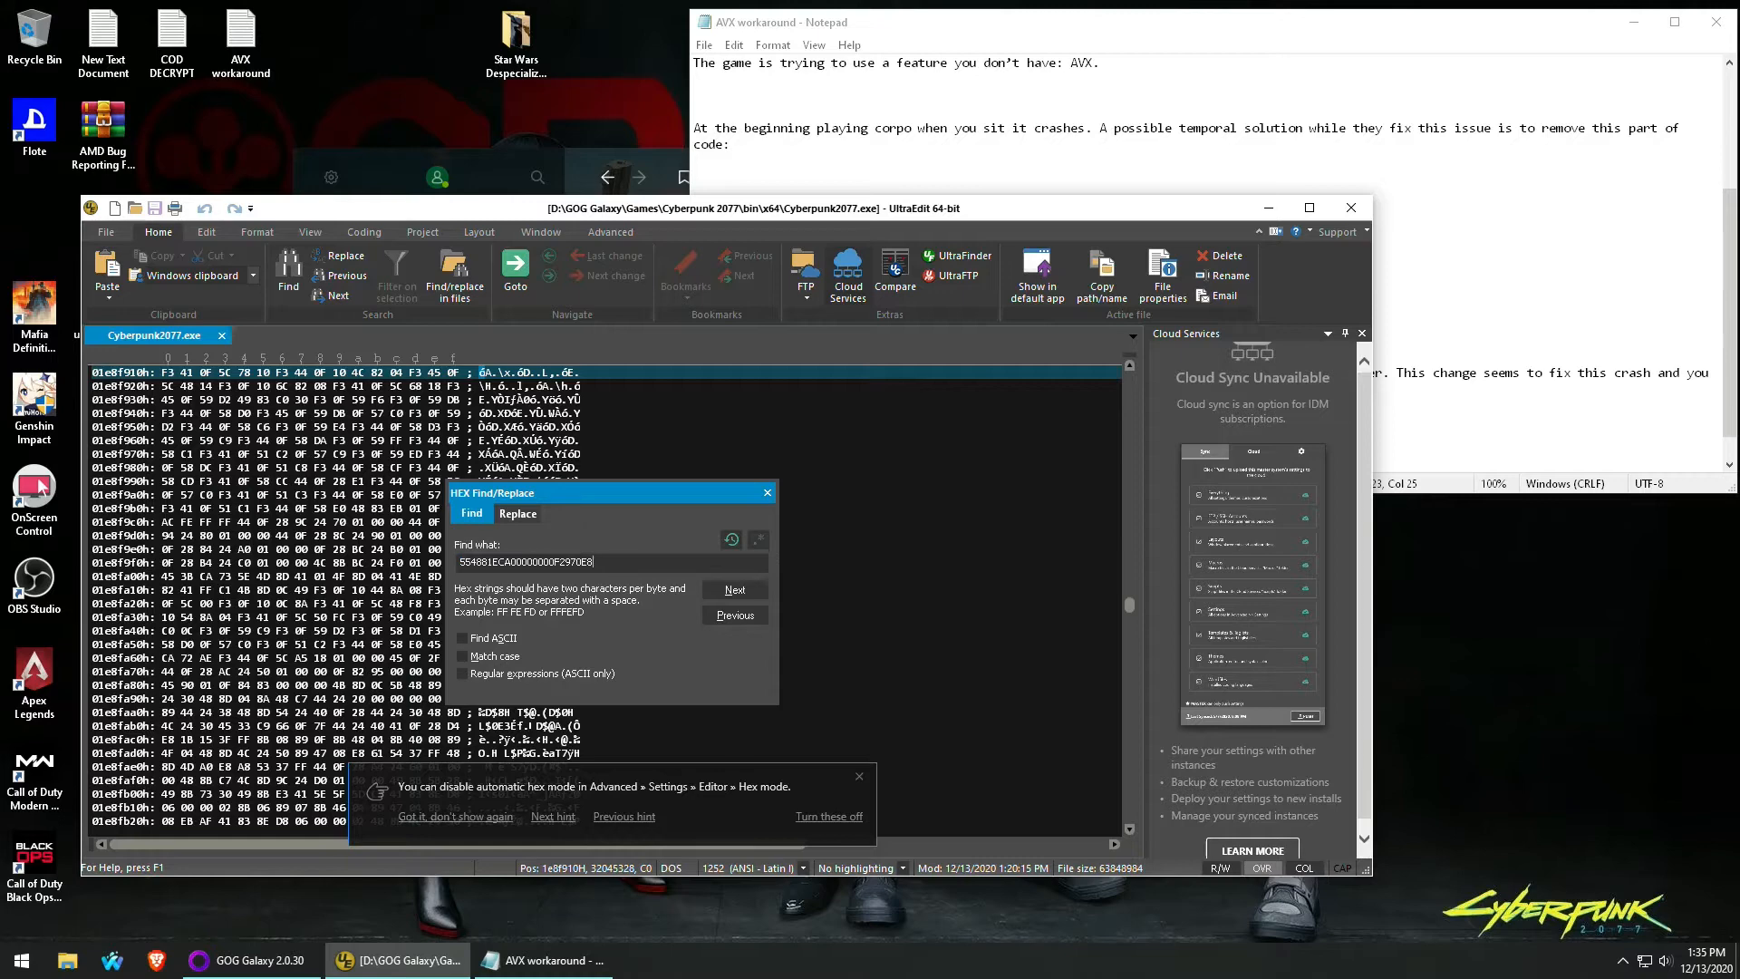
{"action": "left_click", "coordinate": [732, 589]}
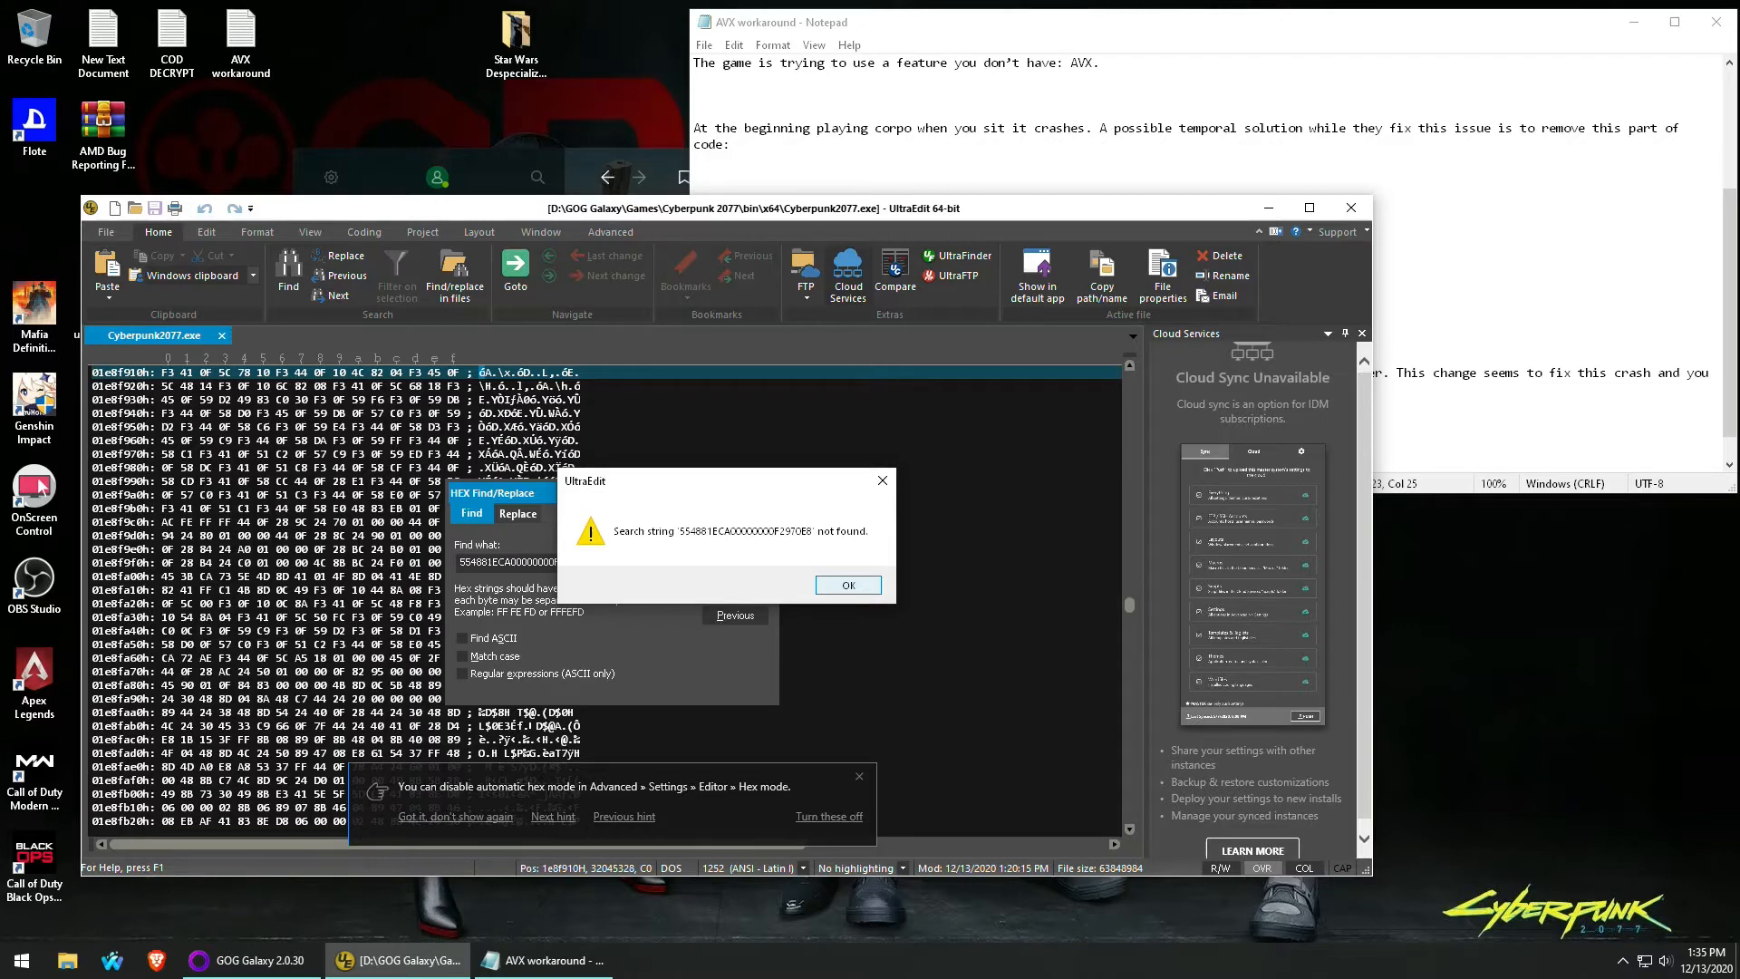
{"action": "left_click", "coordinate": [848, 584]}
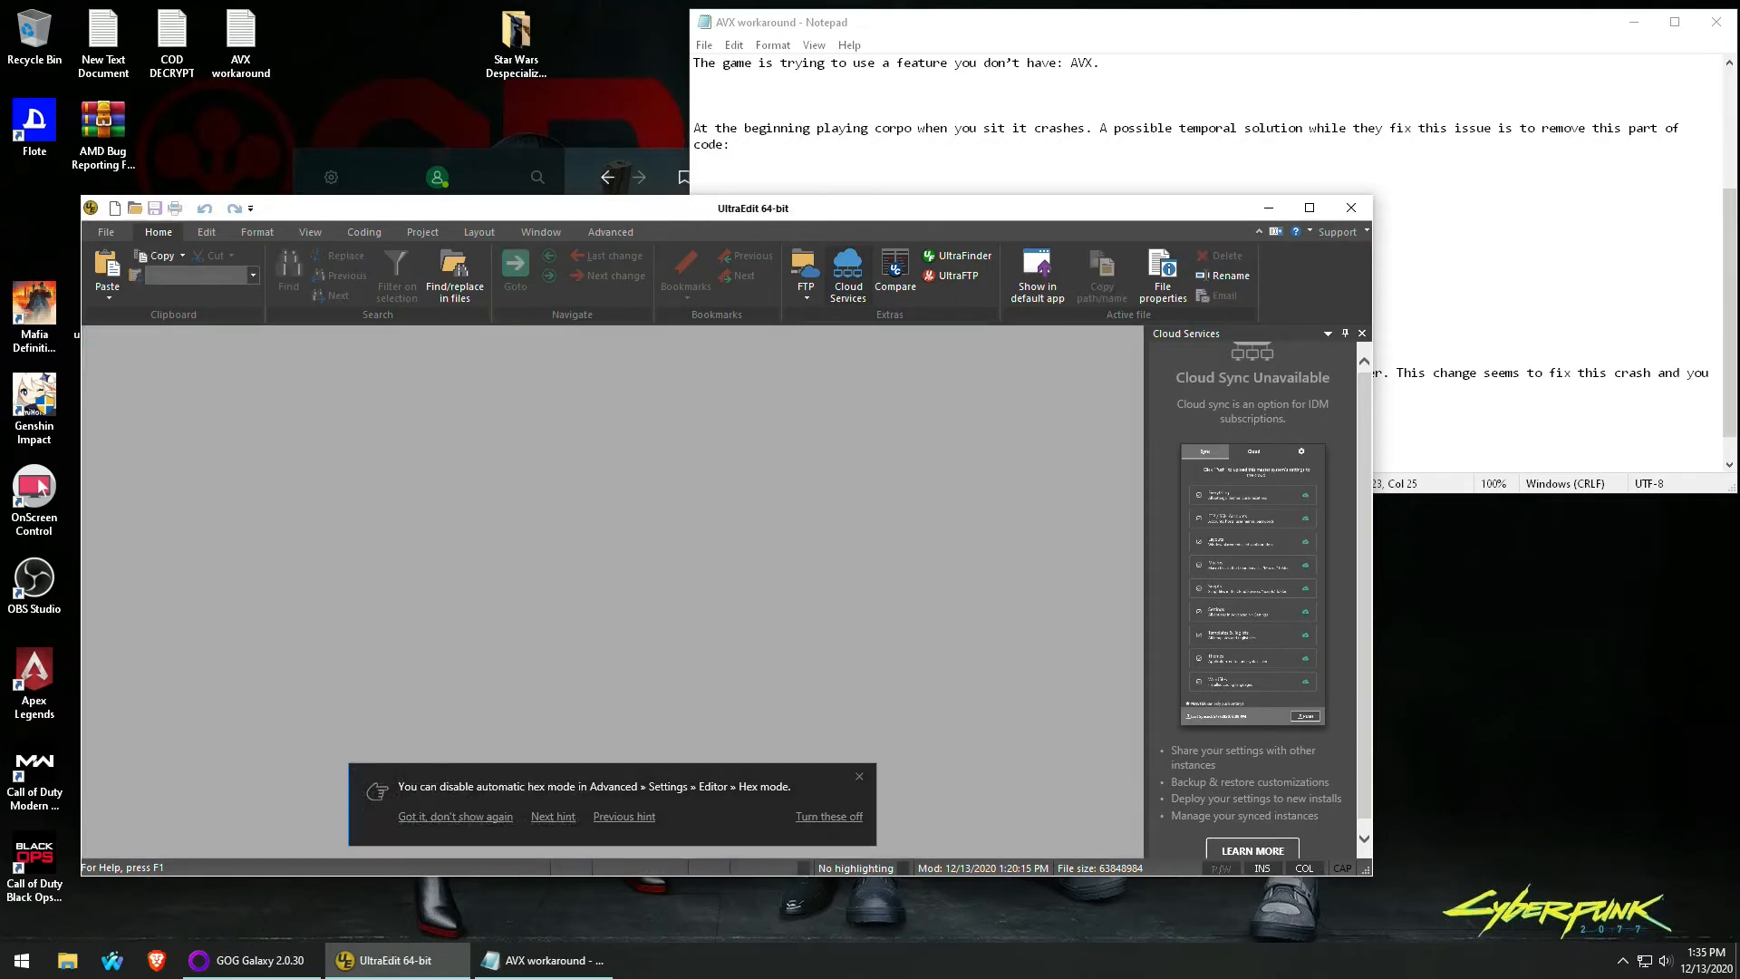
Reopen Cyberpunk2077.exe from bin\x64 and bring up HEX Find/Replace again.
{"action": "left_click", "coordinate": [105, 232]}
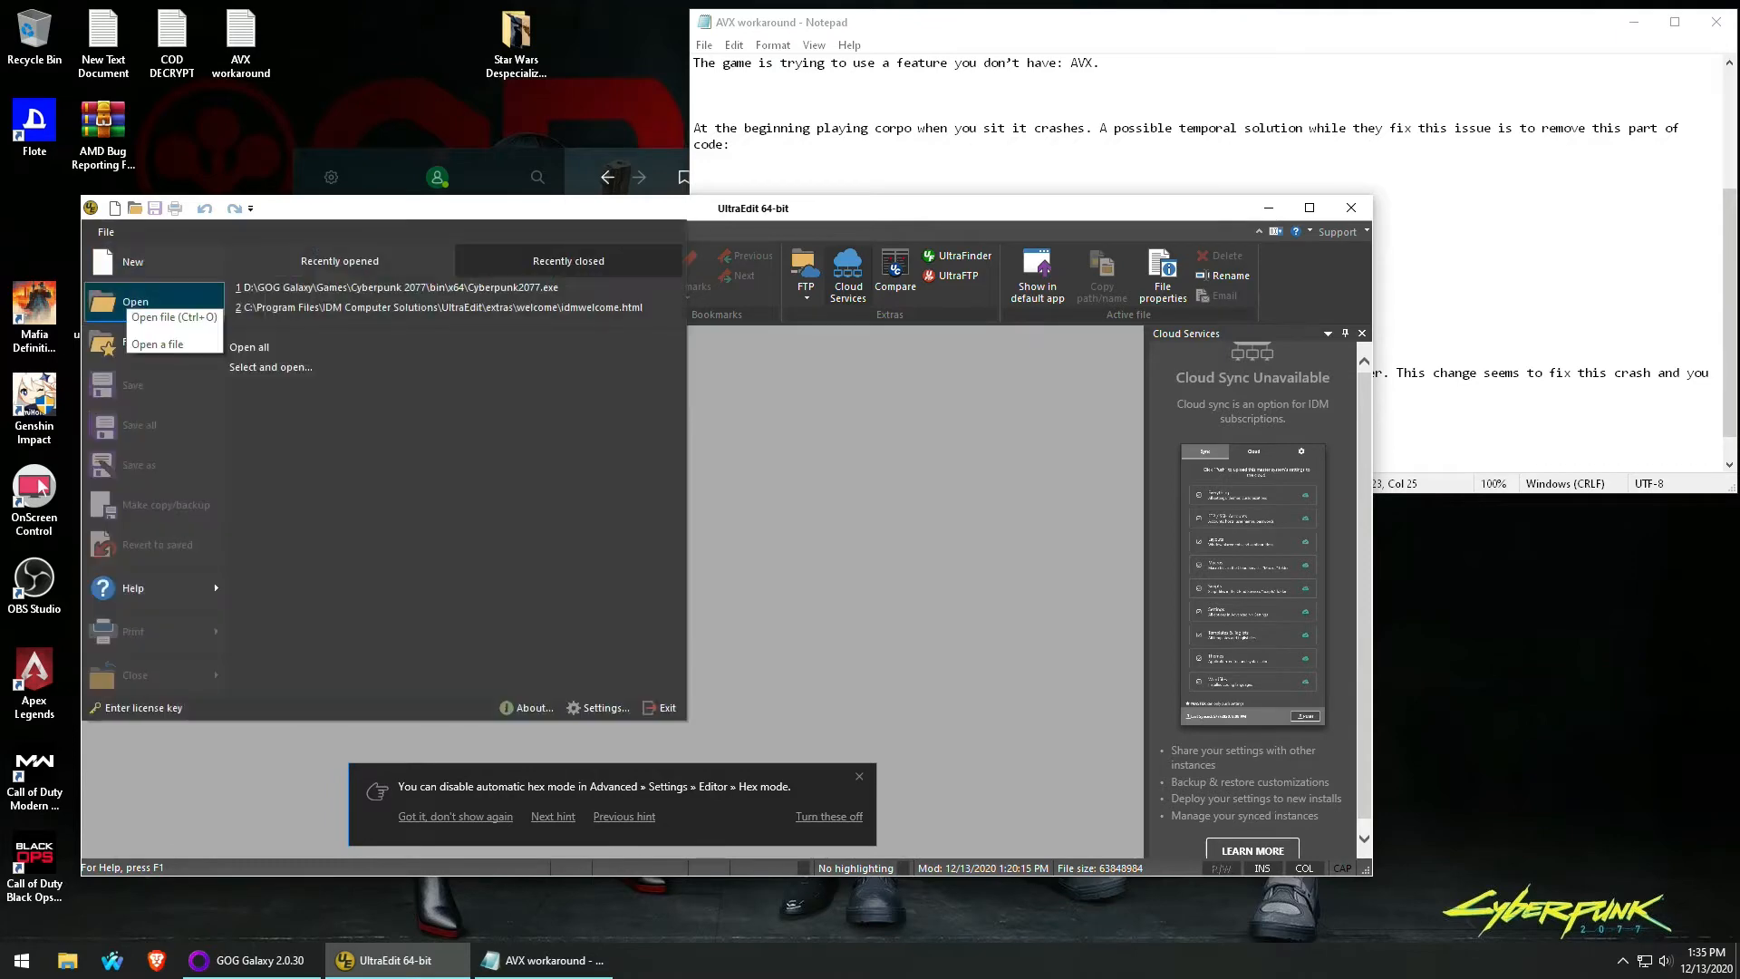
{"action": "left_click", "coordinate": [172, 317]}
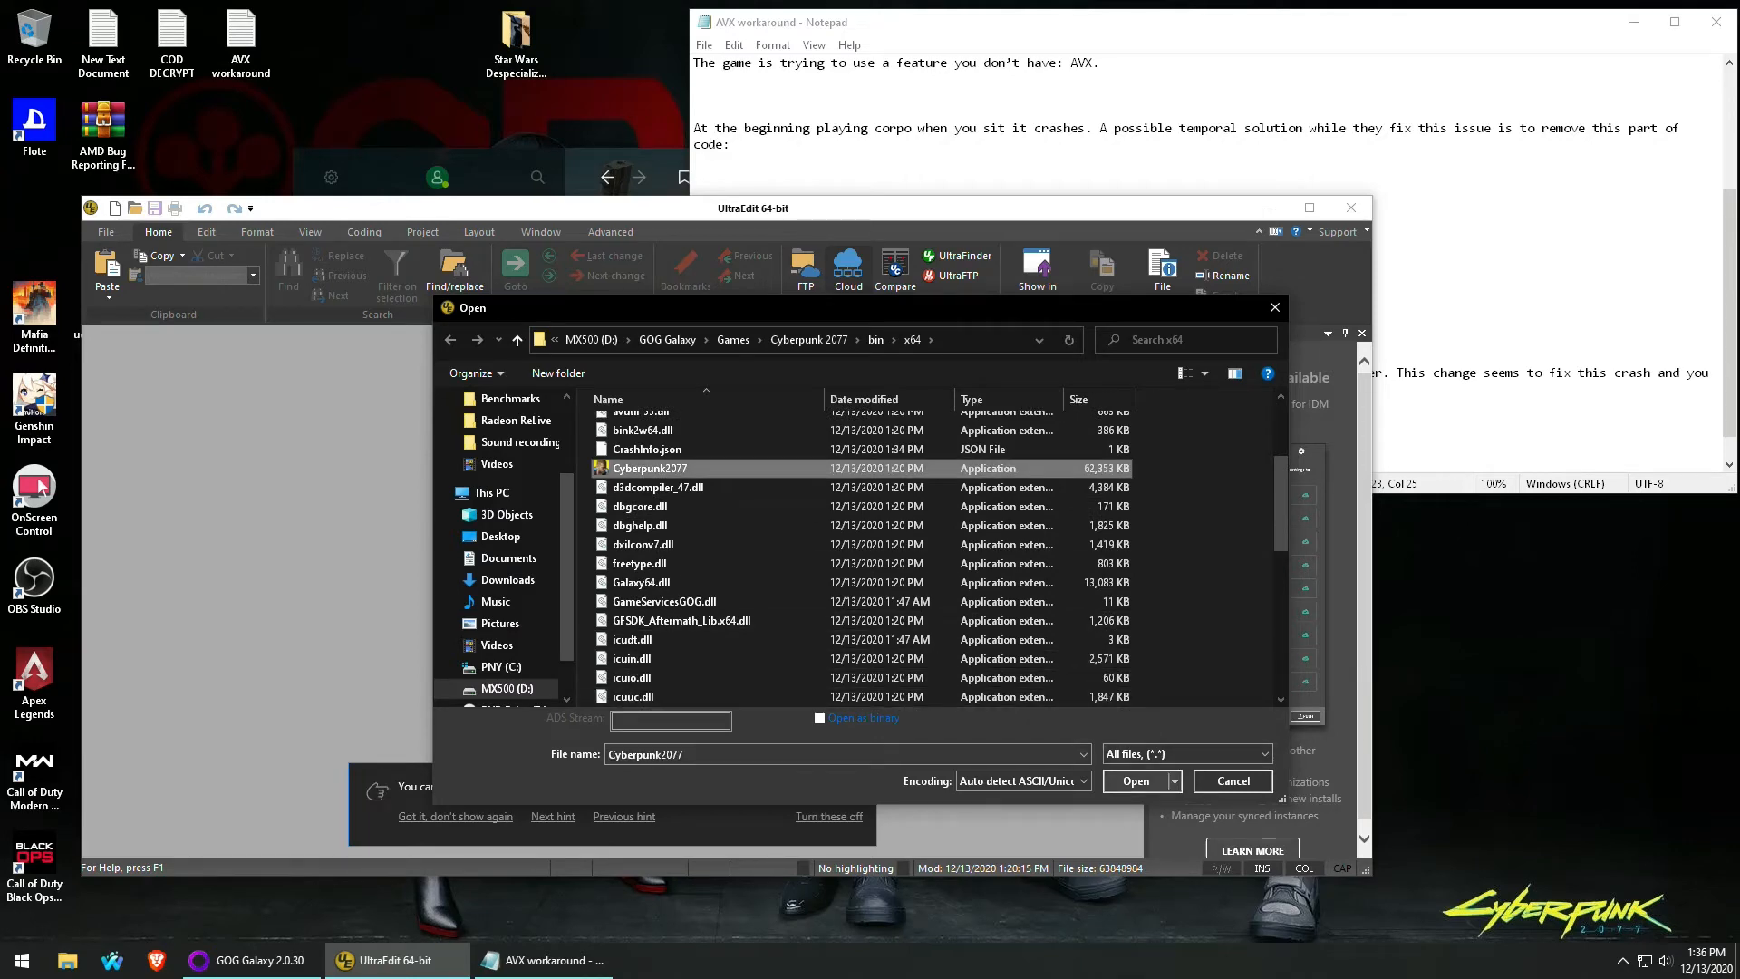
{"action": "left_click", "coordinate": [1133, 780]}
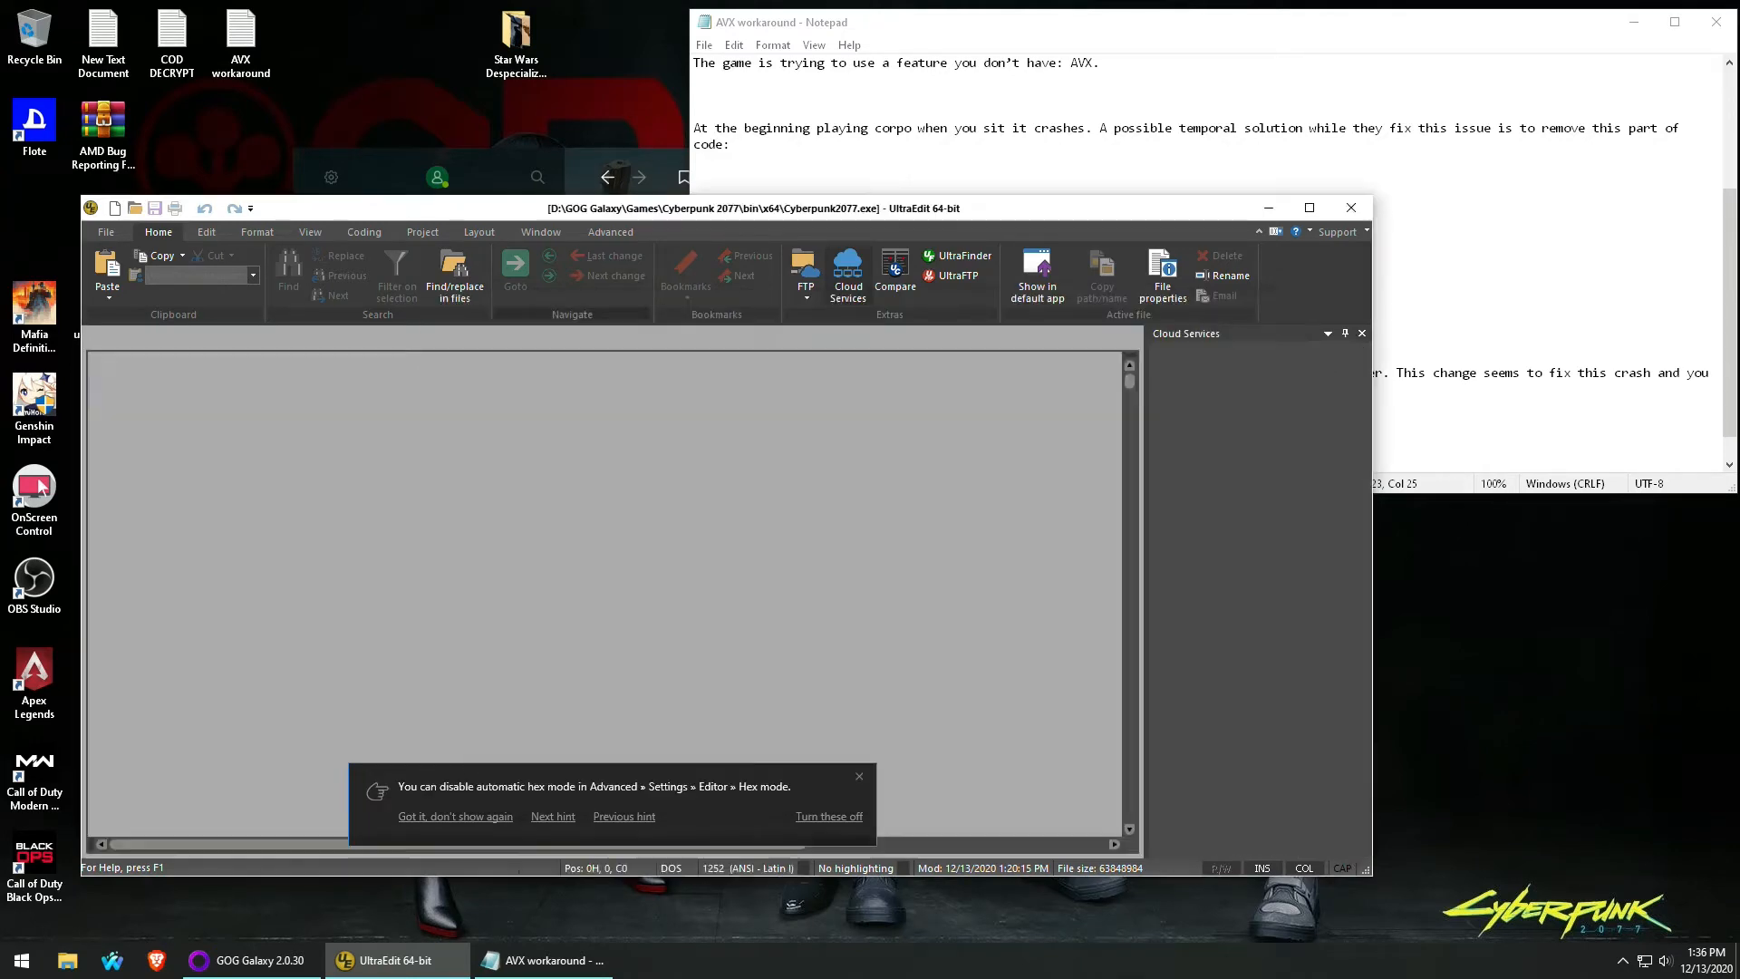
{"action": "left_click", "coordinate": [105, 232]}
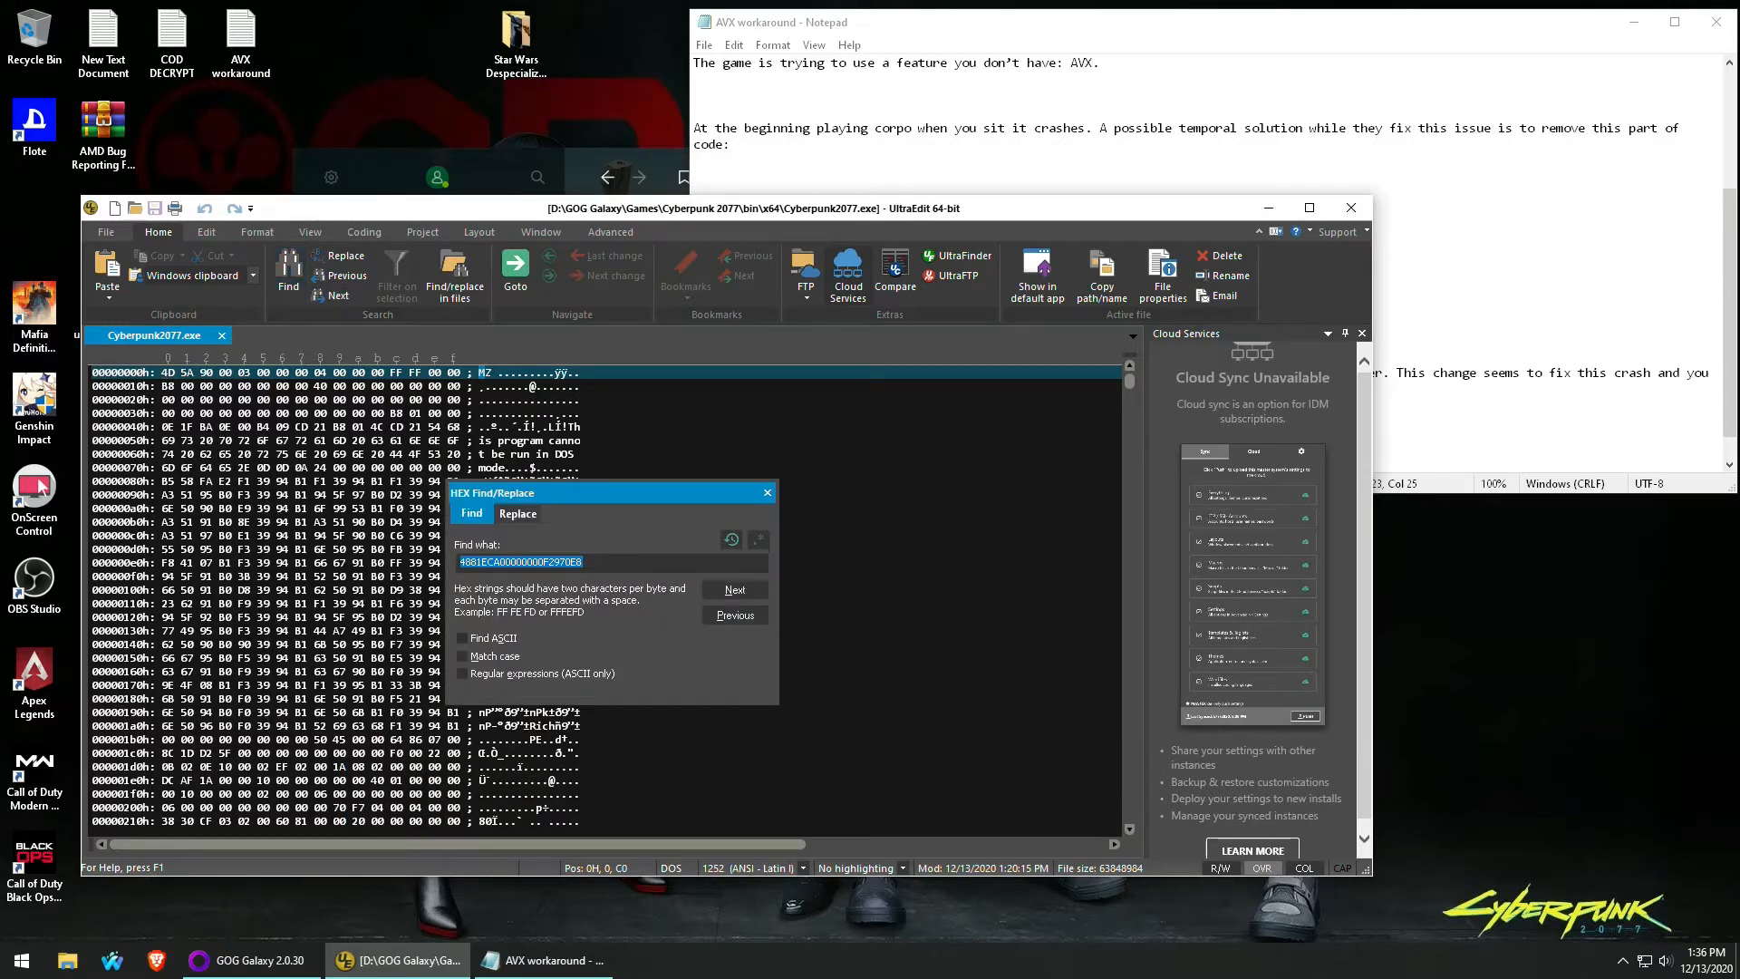
Find the AVX hex pattern and overwrite its leading 55 byte with C3.
{"action": "left_click", "coordinate": [732, 589]}
{"action": "type", "text": "55"}
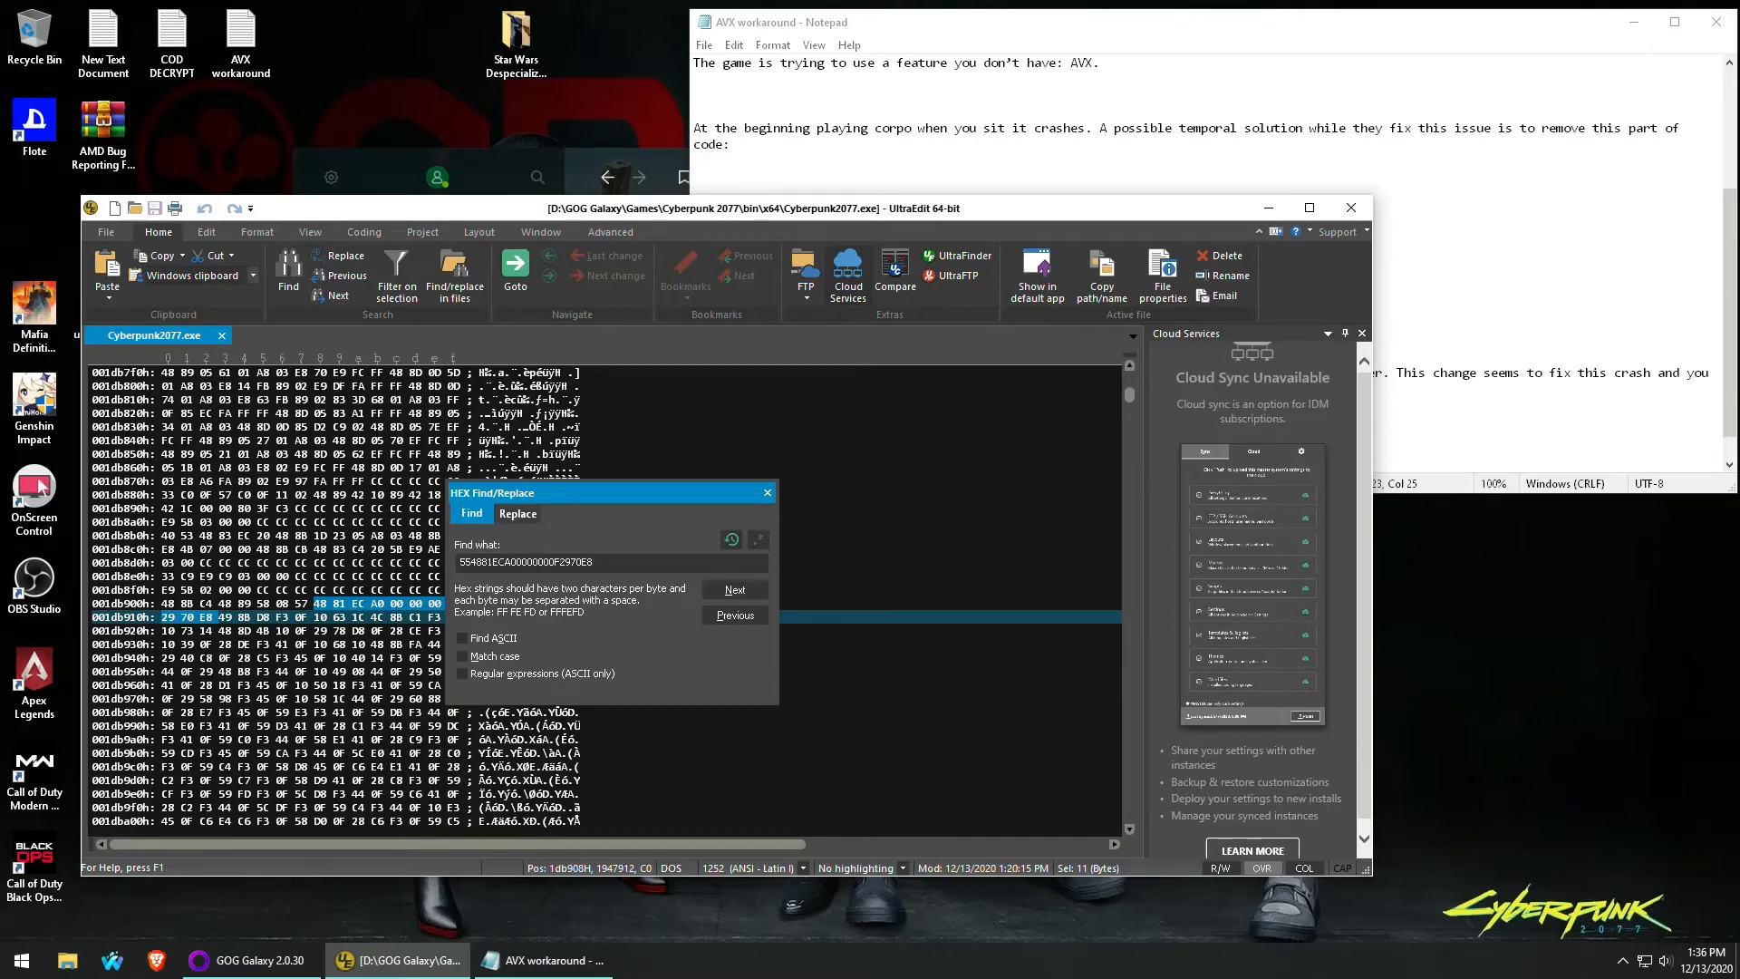
{"action": "left_click", "coordinate": [735, 589]}
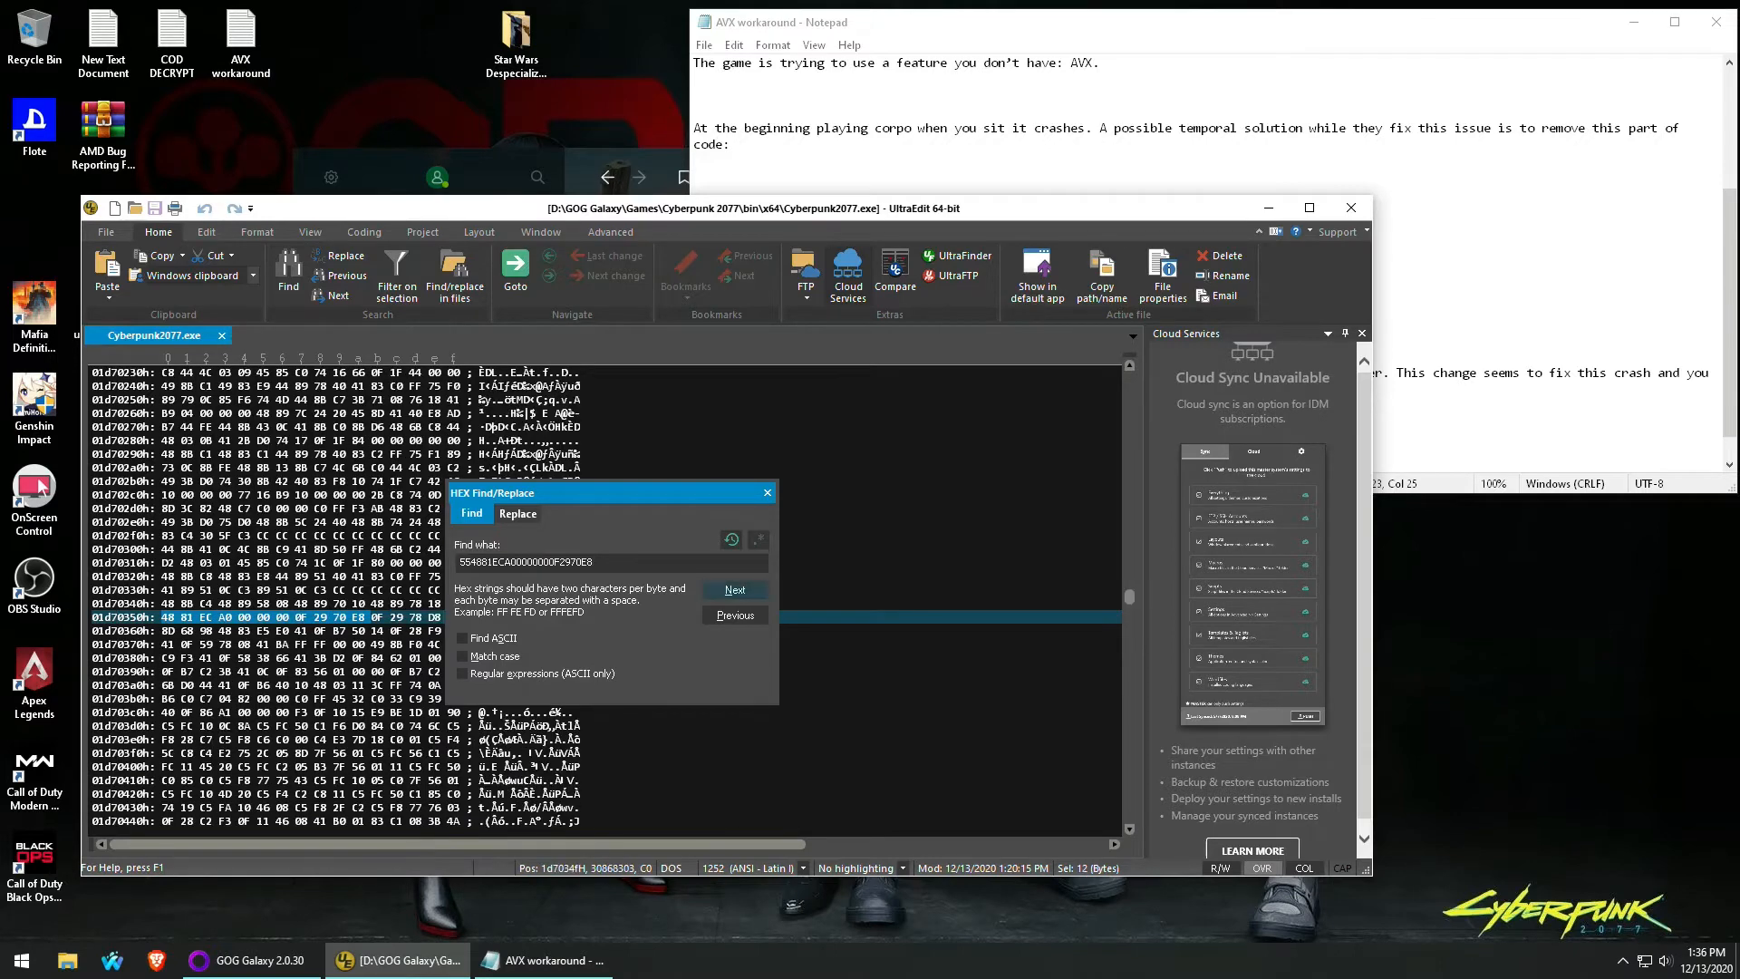
{"action": "left_click", "coordinate": [733, 589]}
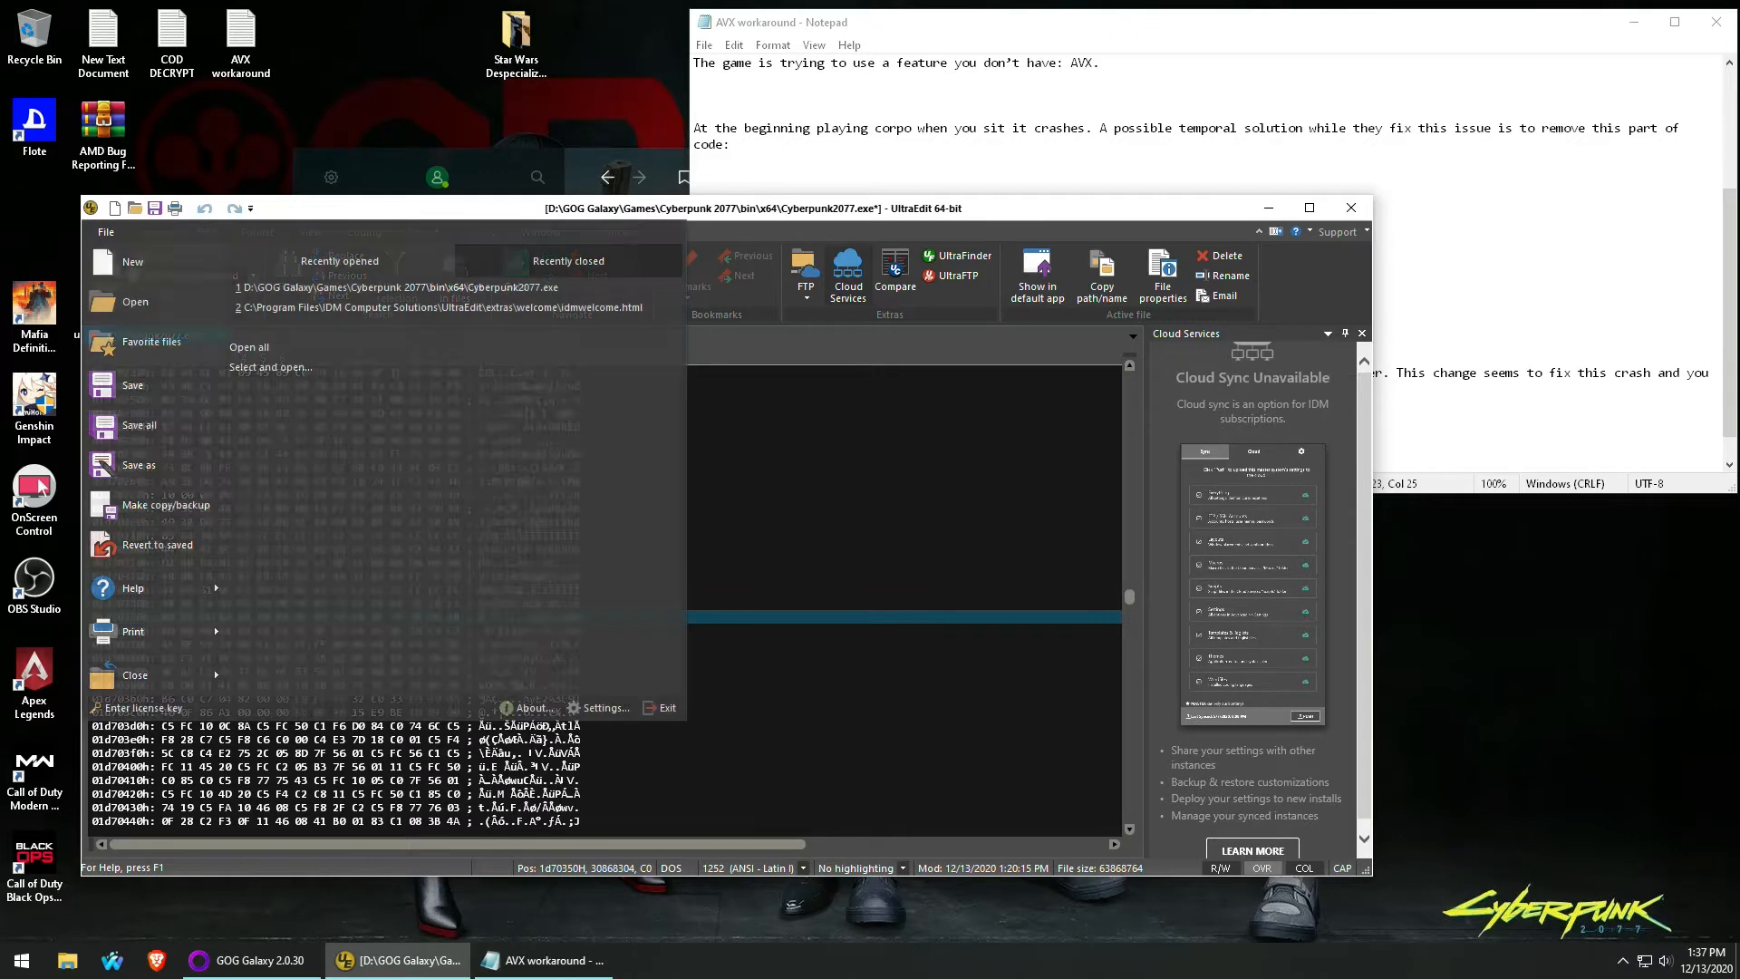
{"action": "mouse_move", "coordinate": [132, 385]}
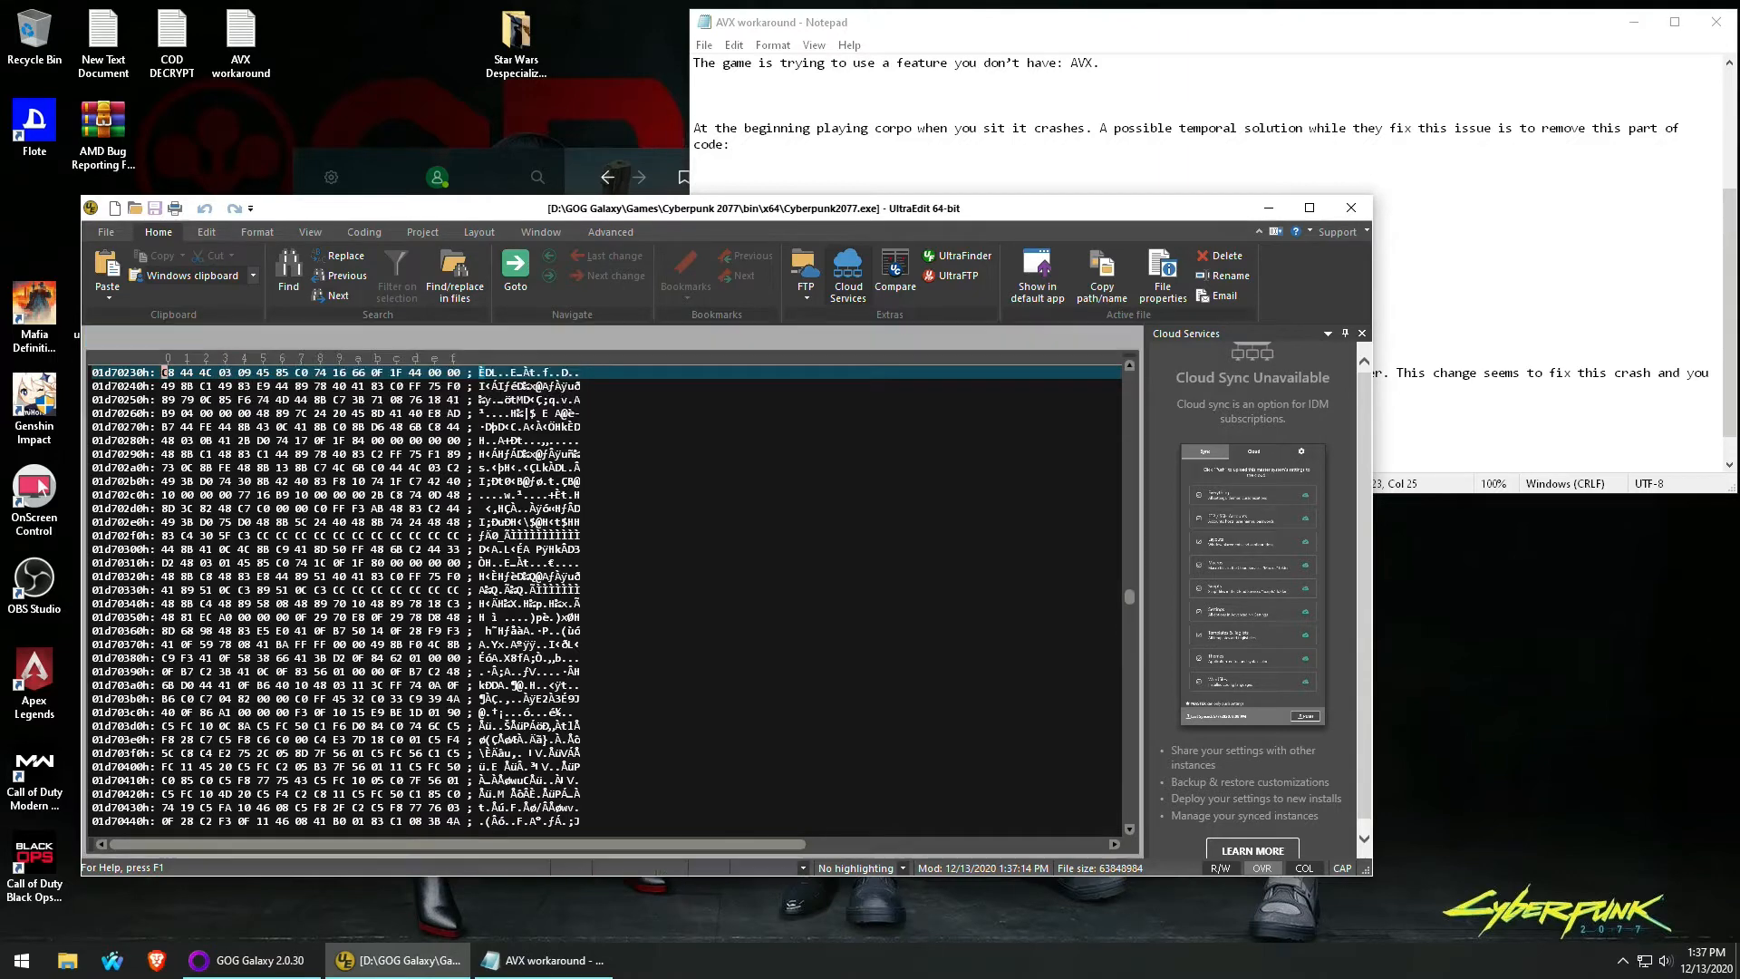
Close UltraEdit after saving the patched Cyberpunk2077.exe.
{"action": "left_click", "coordinate": [1350, 208]}
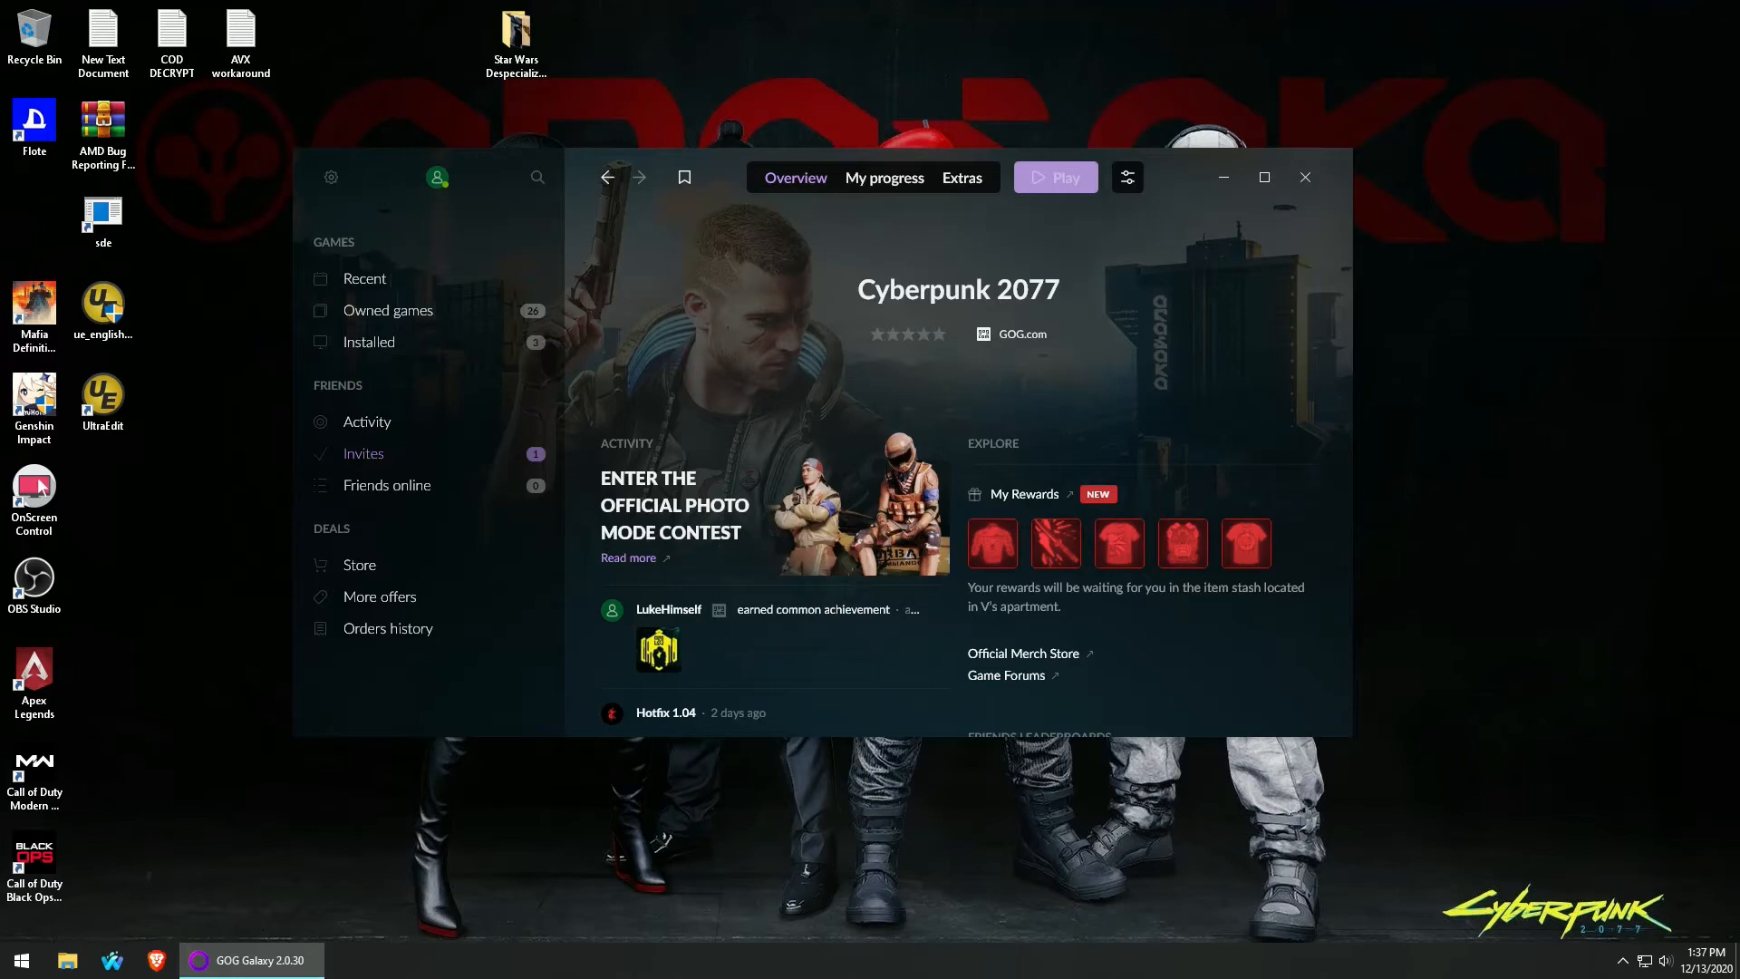
Relaunch the patched Cyberpunk 2077 and open the Load Game saves list.
{"action": "left_click", "coordinate": [1052, 177]}
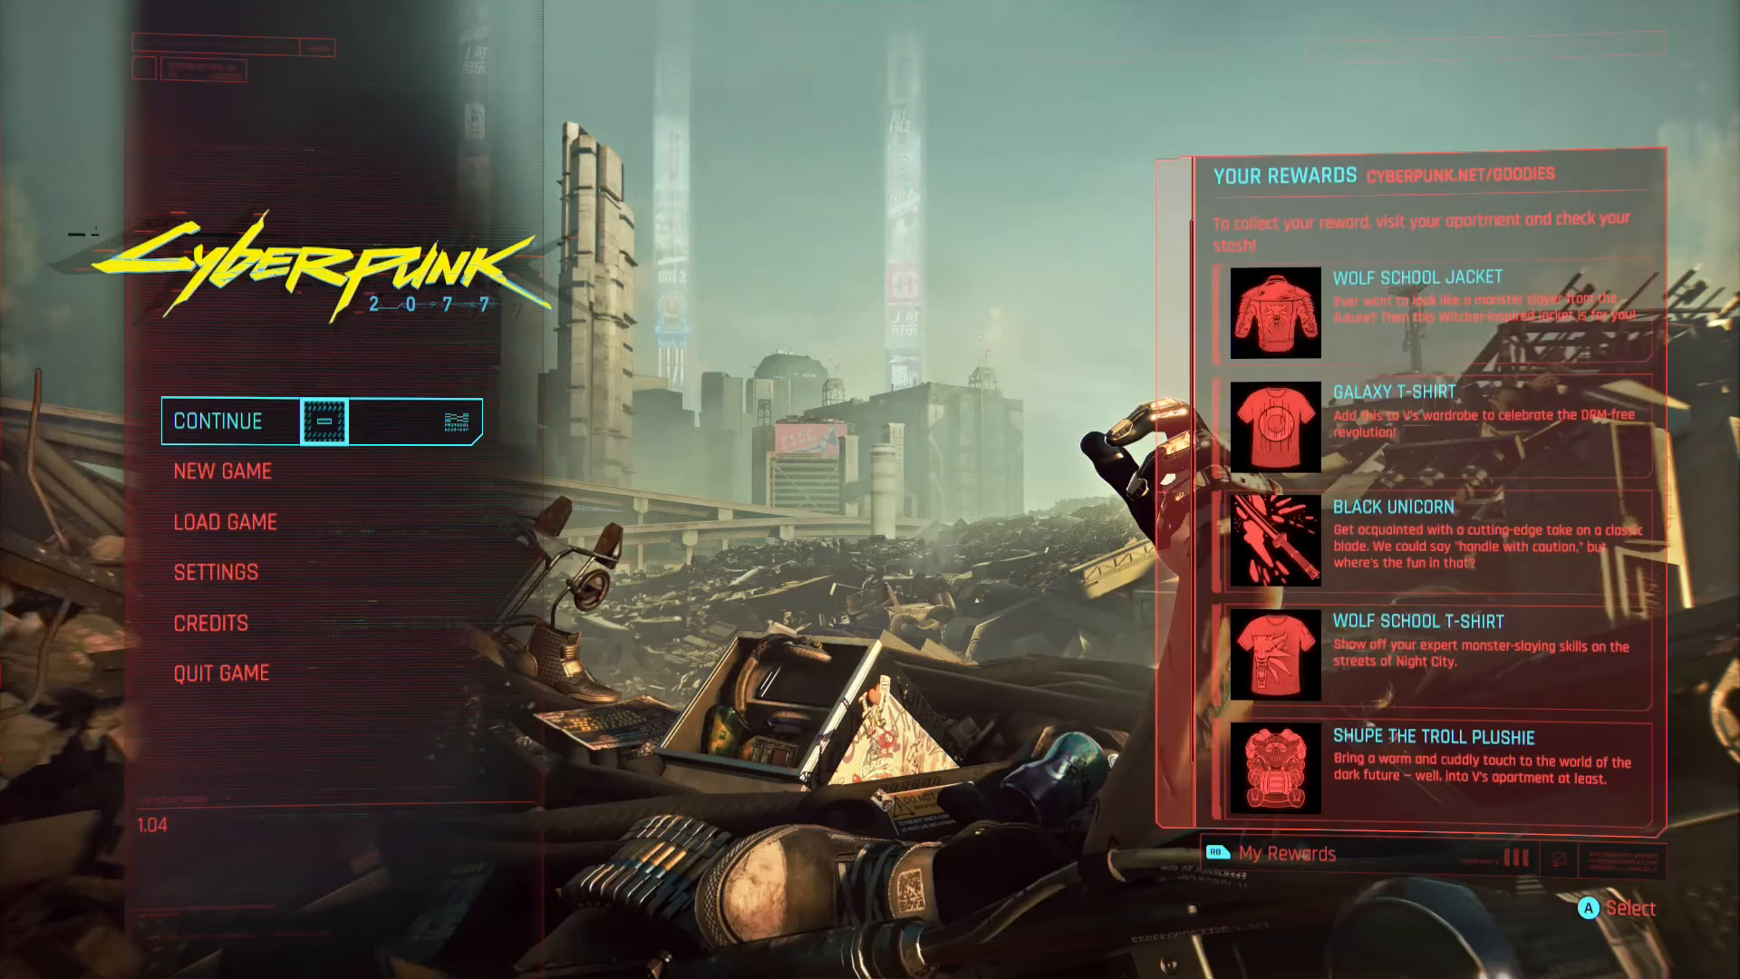
{"action": "left_click", "coordinate": [223, 520]}
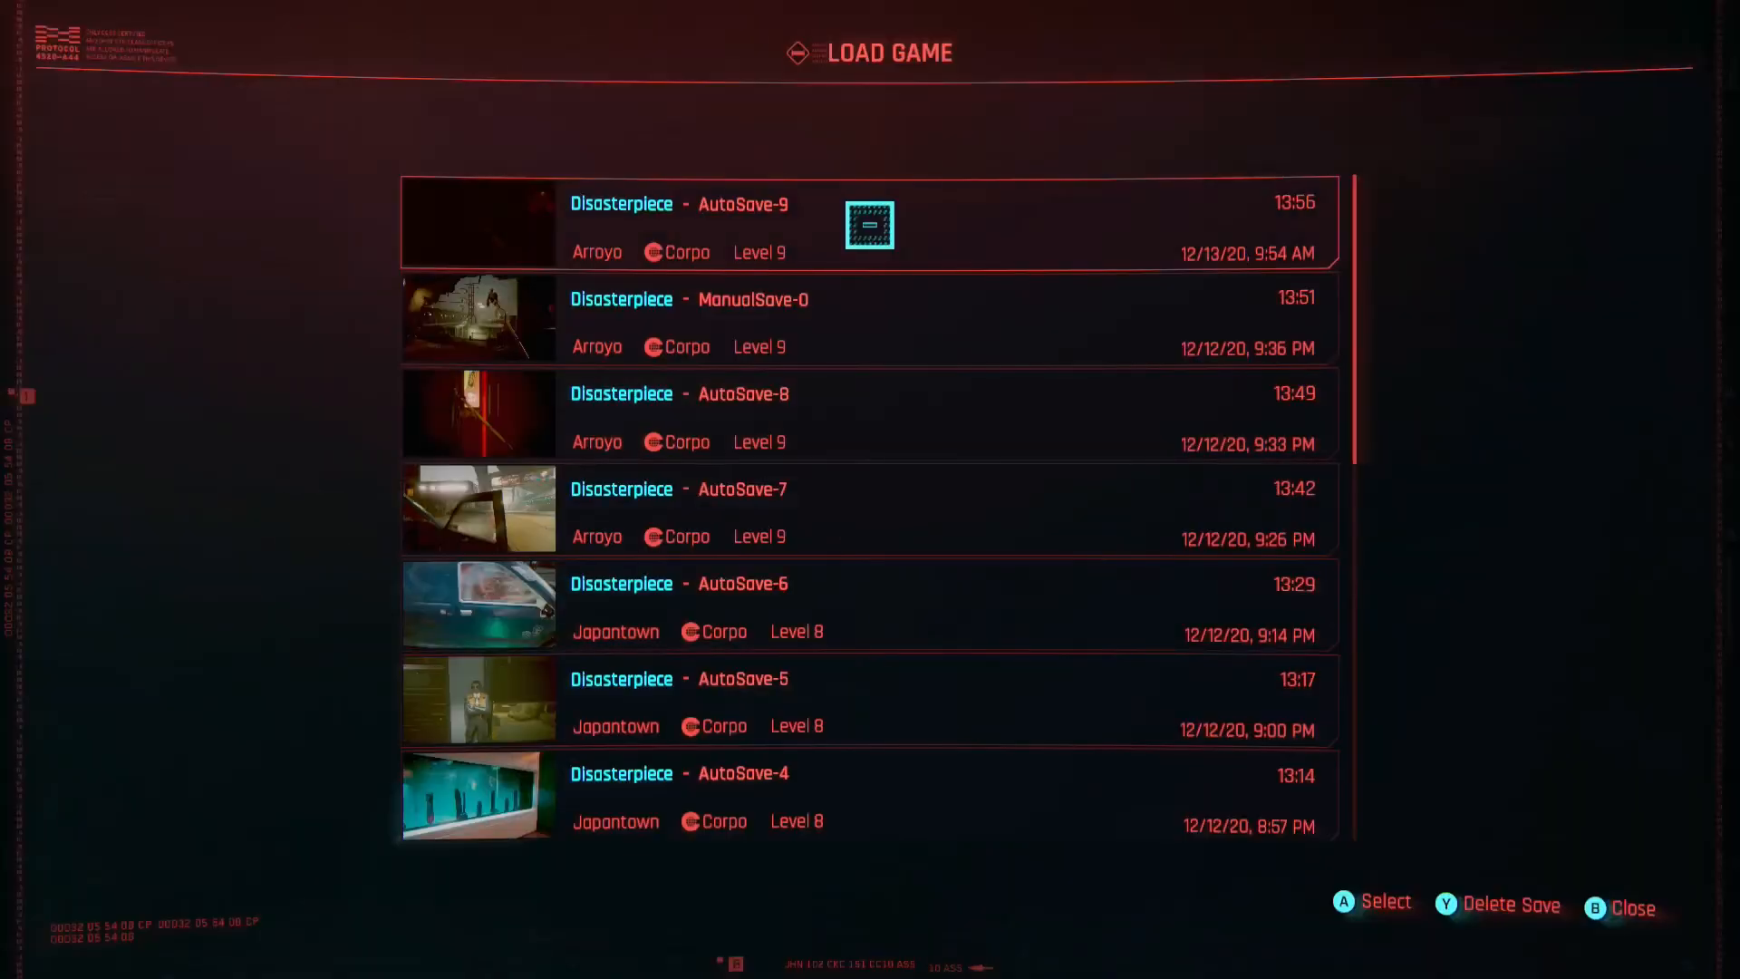